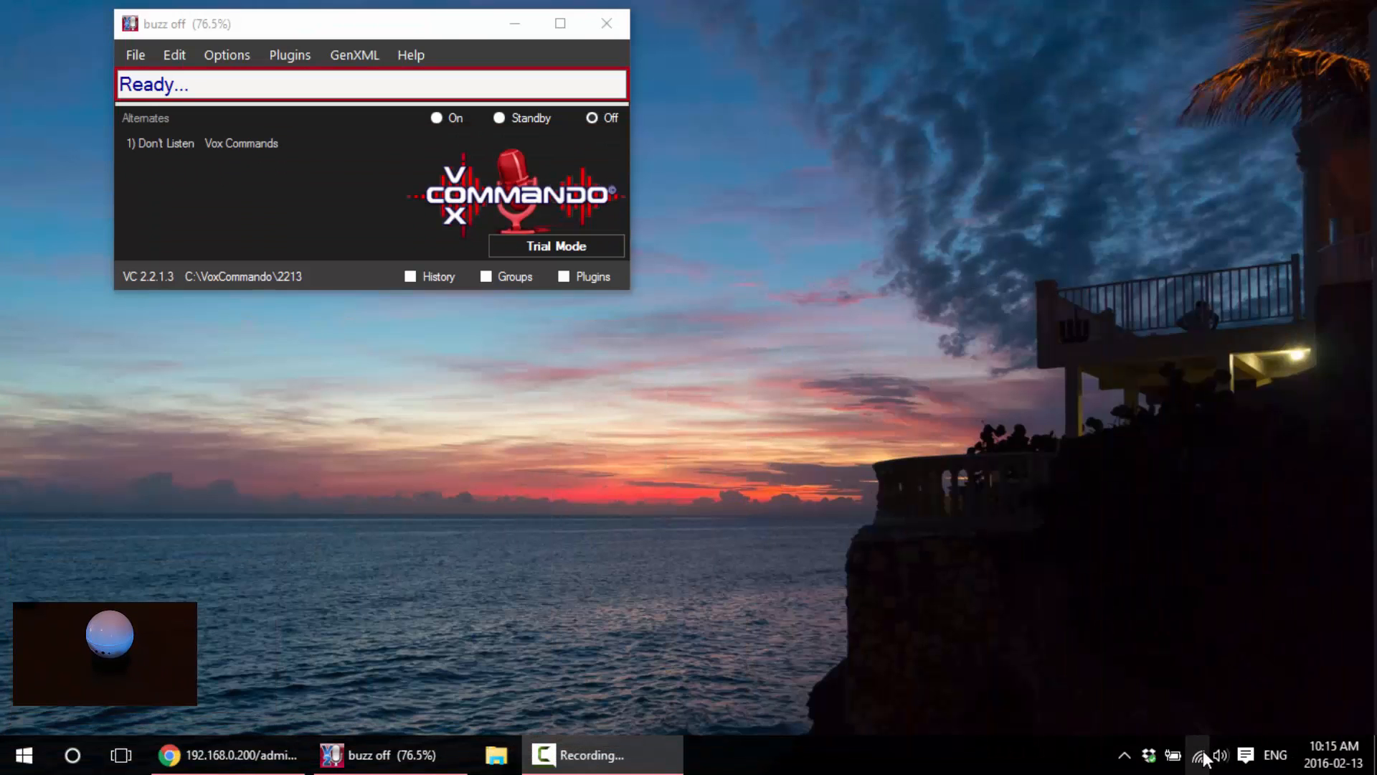
Attempt to join the open BEAM Wi-Fi network from the tray, dismiss the failure, and select BEAM again.
left_click(1197, 755)
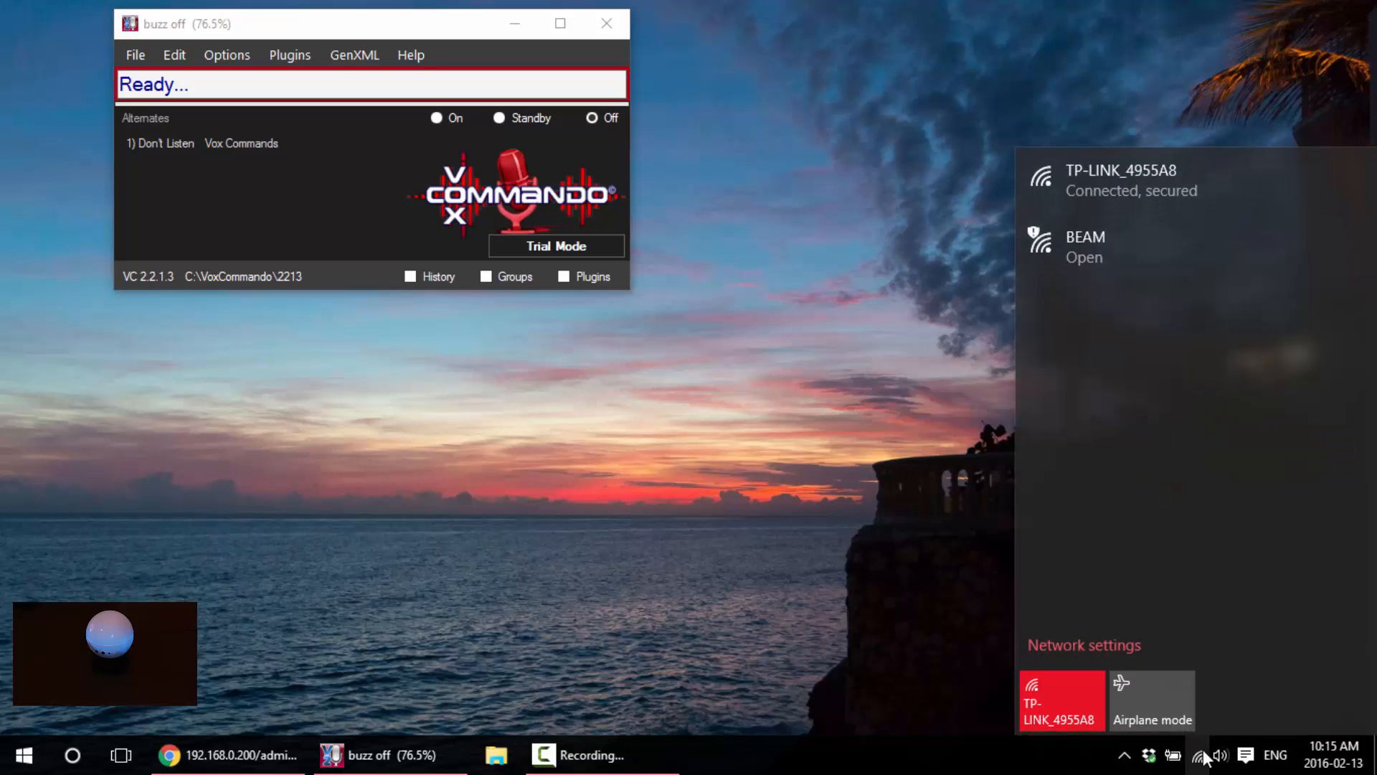
mouse_move(1173, 346)
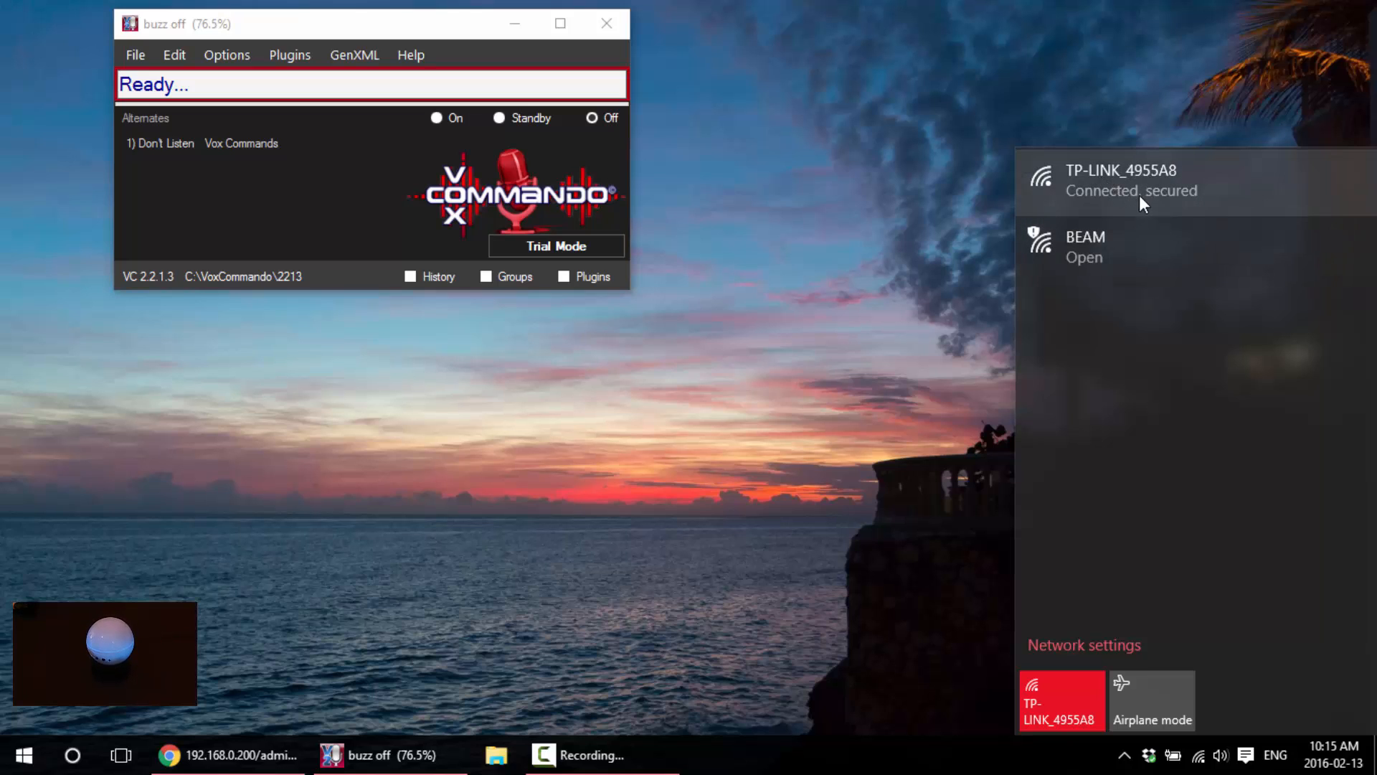
left_click(1116, 246)
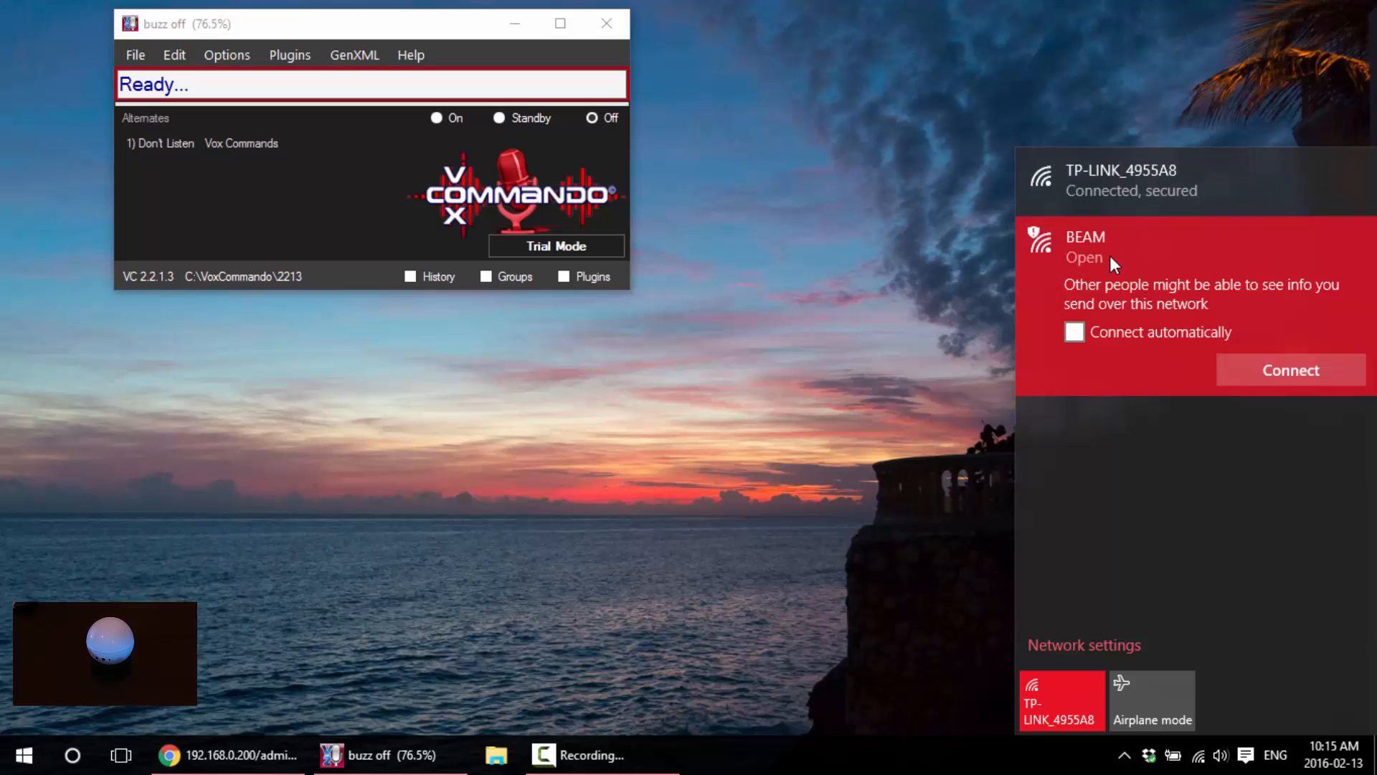
mouse_move(1291, 378)
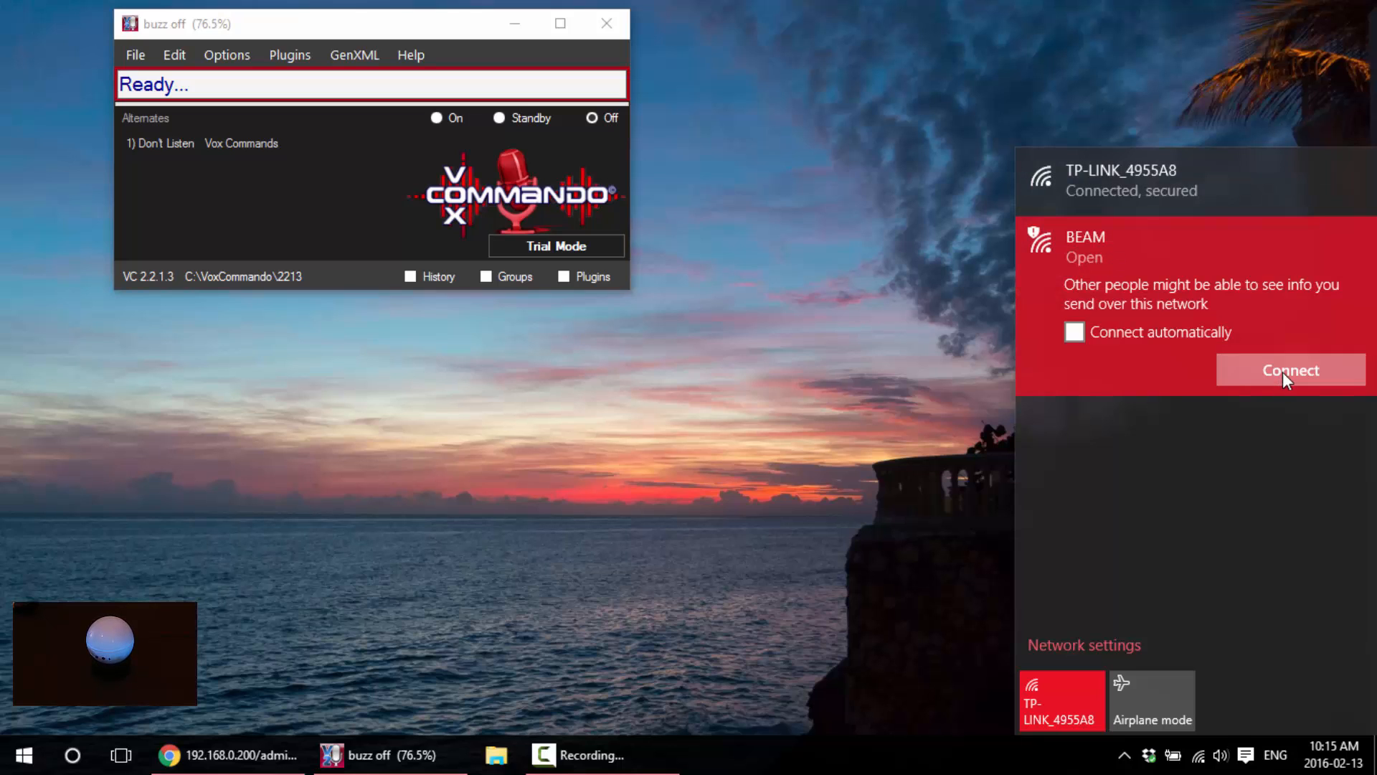
left_click(1291, 370)
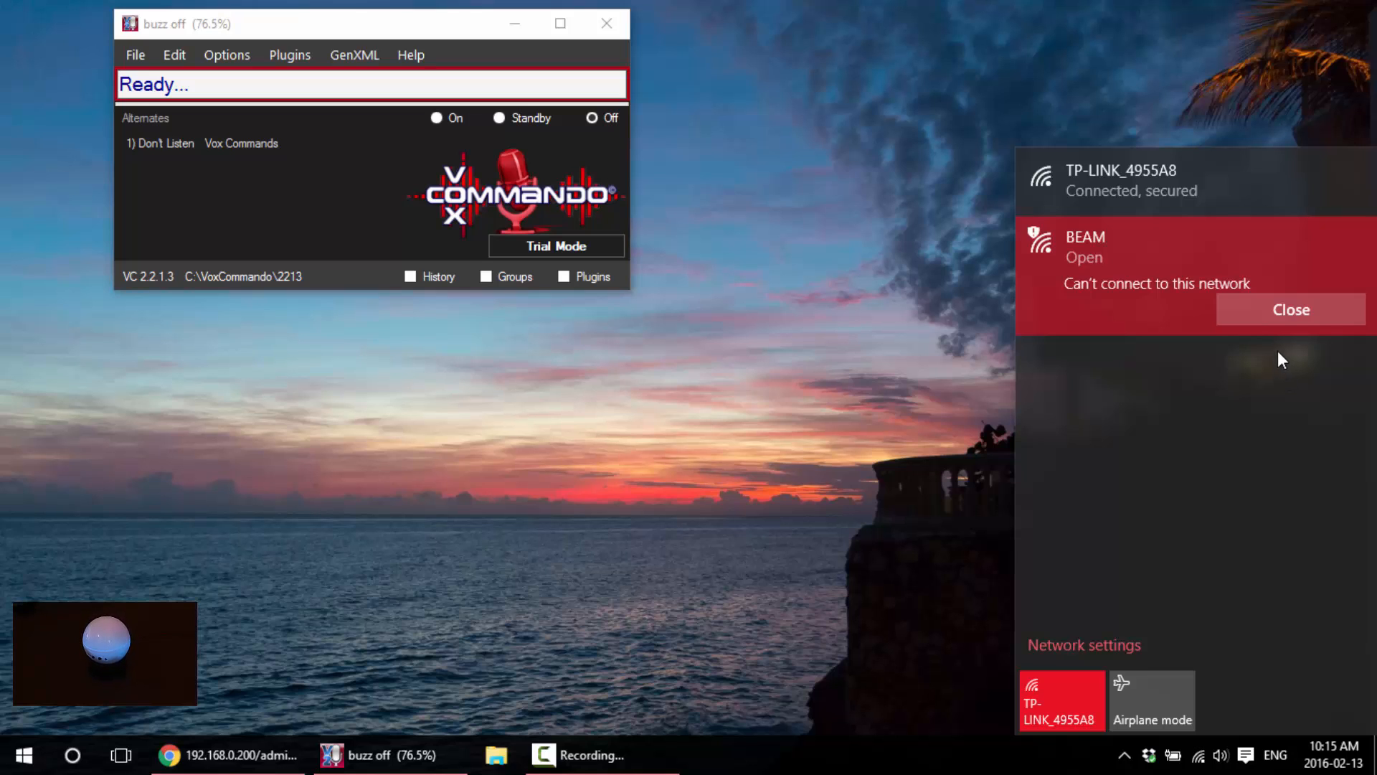
left_click(1290, 310)
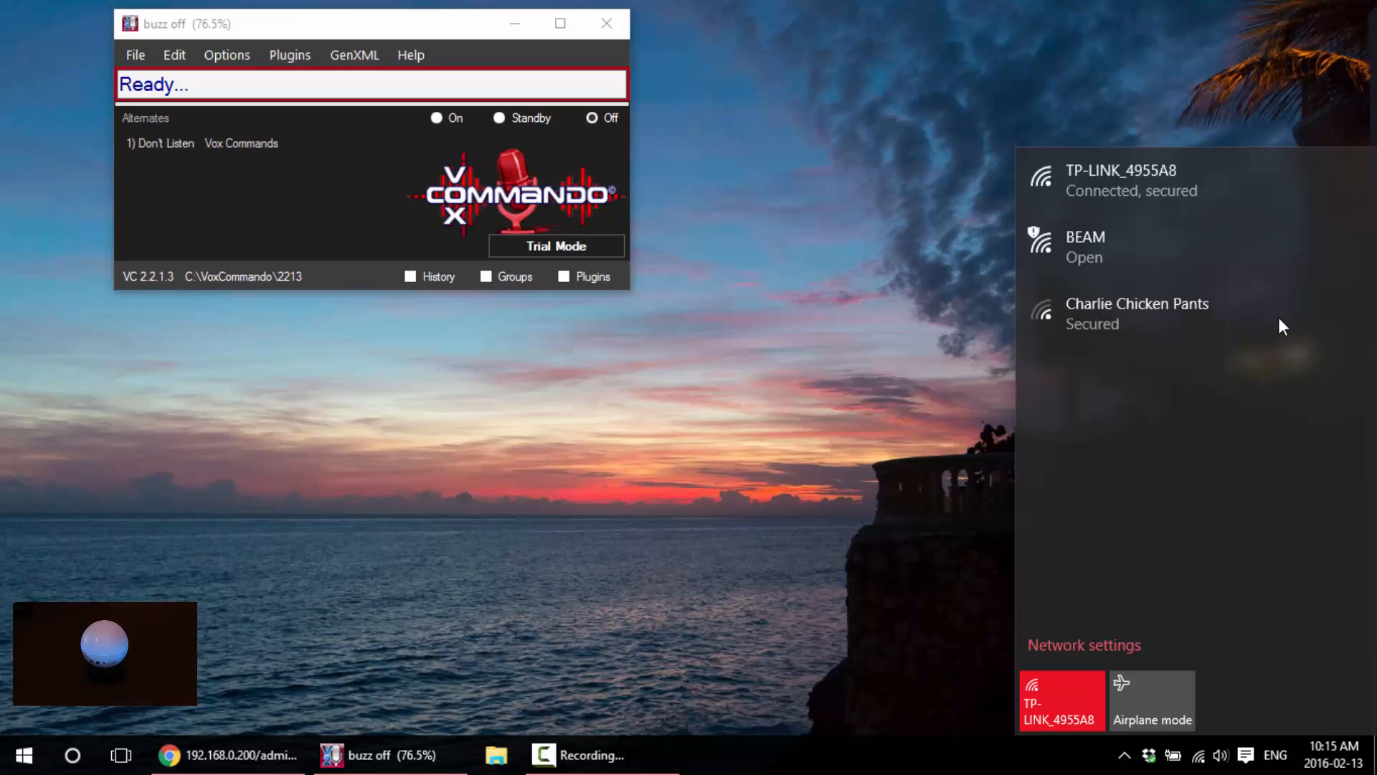
mouse_move(1079, 251)
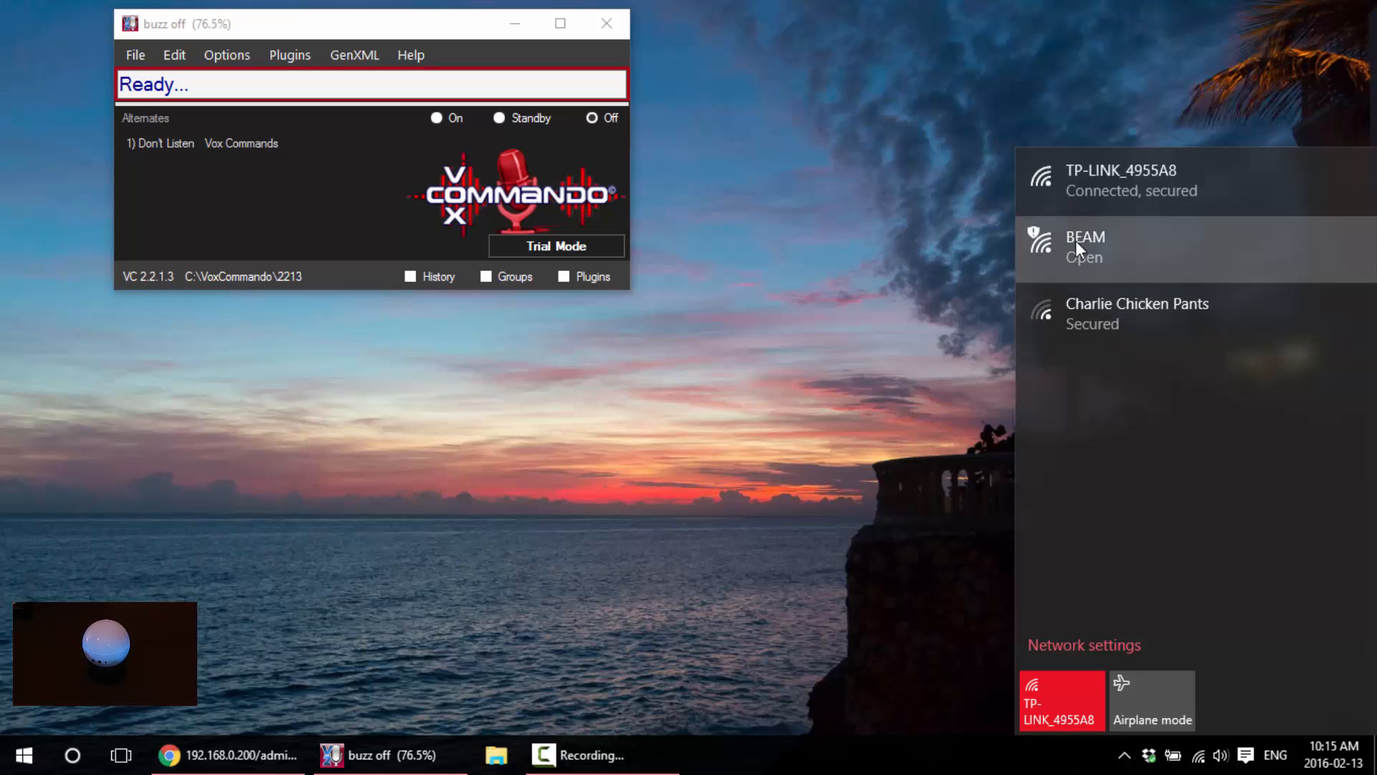
left_click(1085, 244)
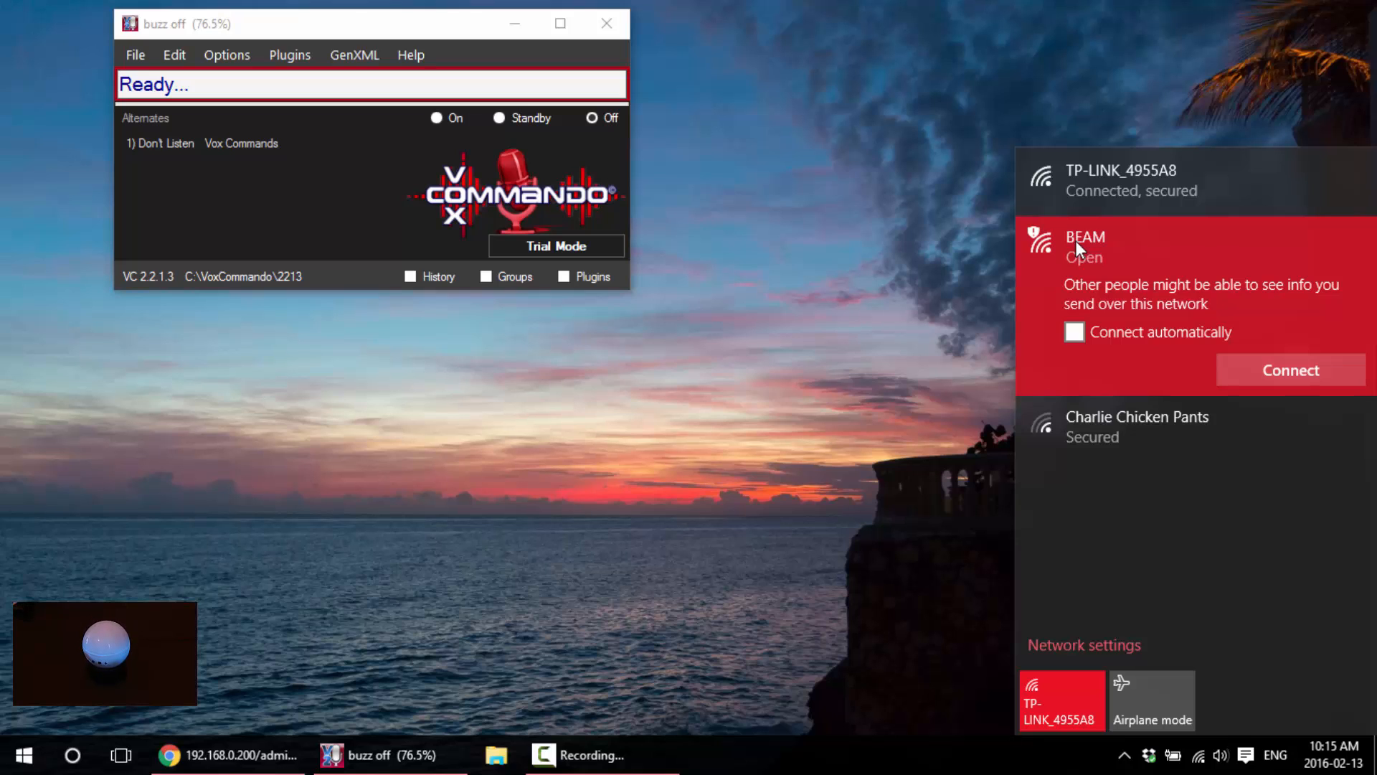
mouse_move(1213, 361)
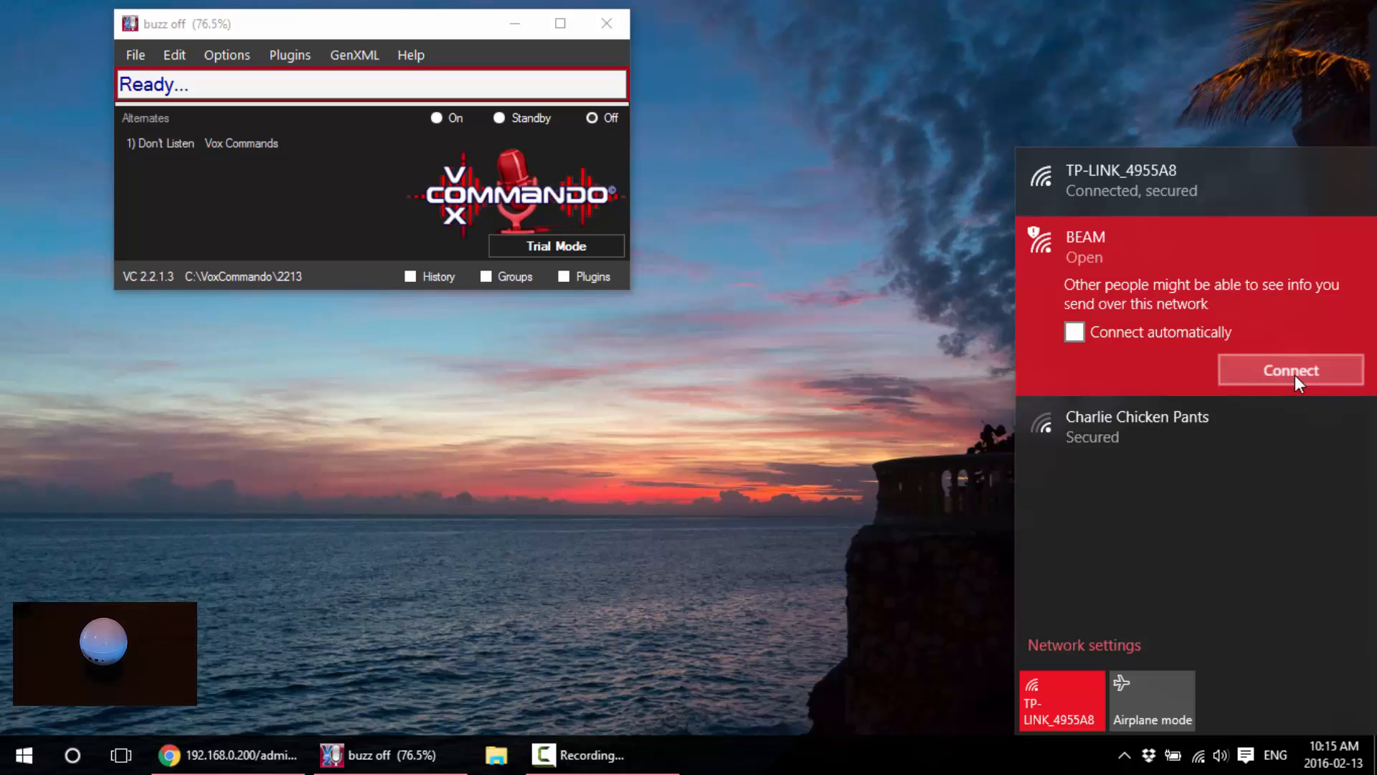
Retry joining BEAM until the laptop connects to it (No Internet, open).
left_click(1291, 370)
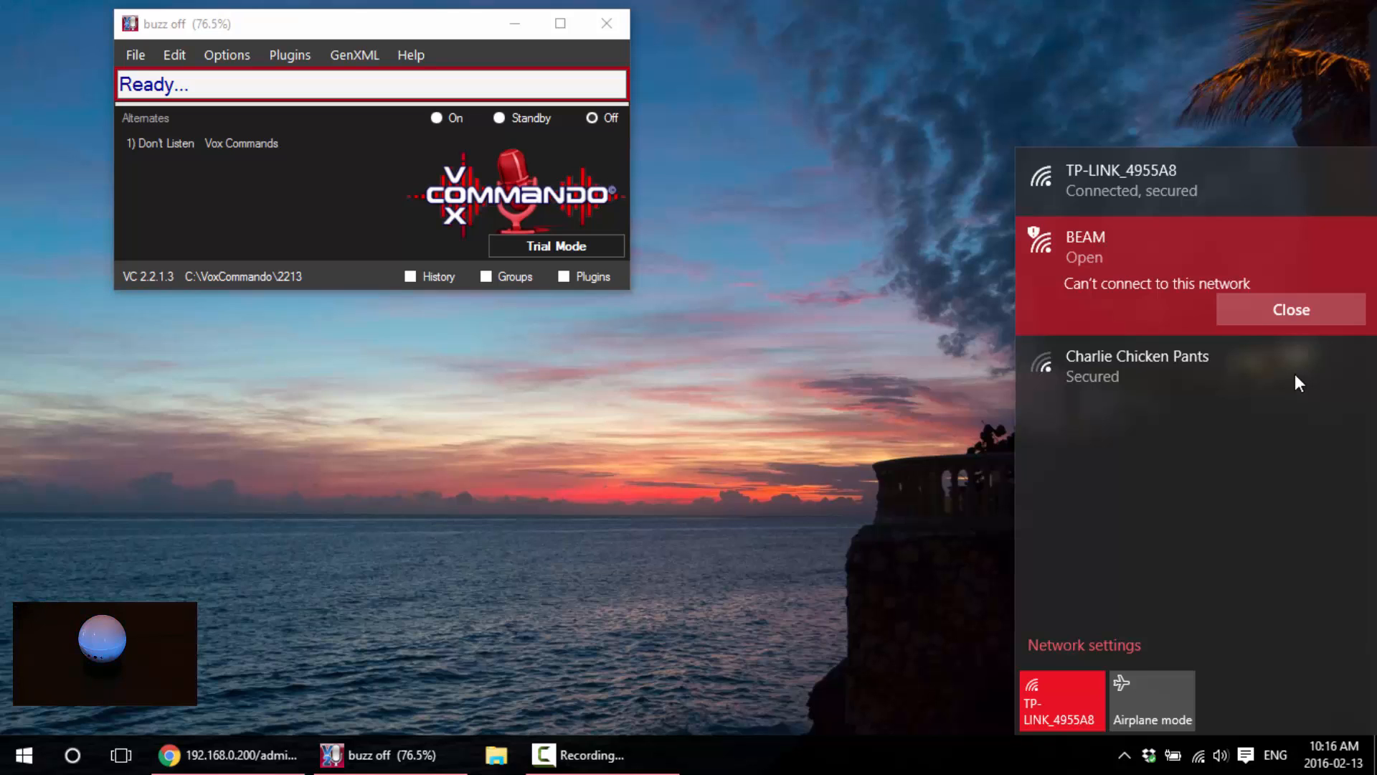
left_click(1291, 310)
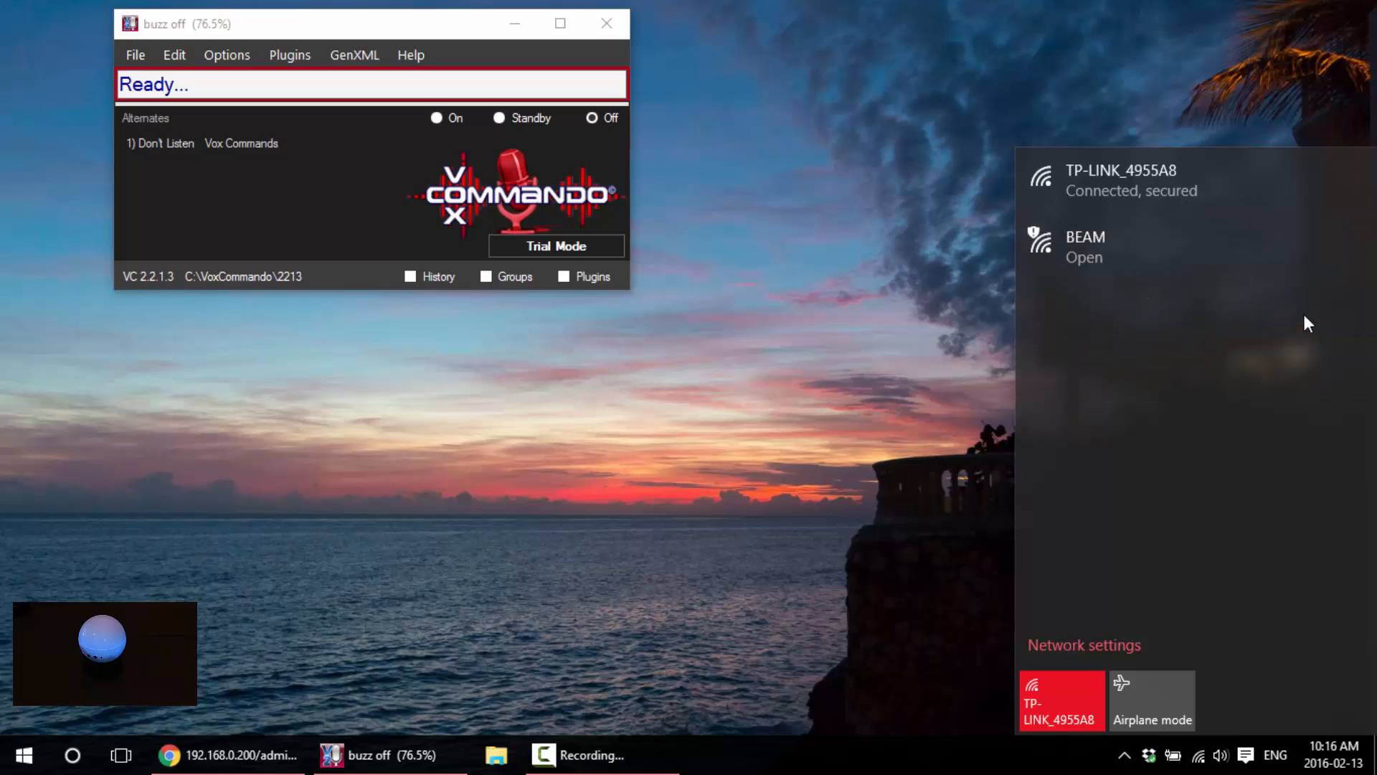
mouse_move(1128, 273)
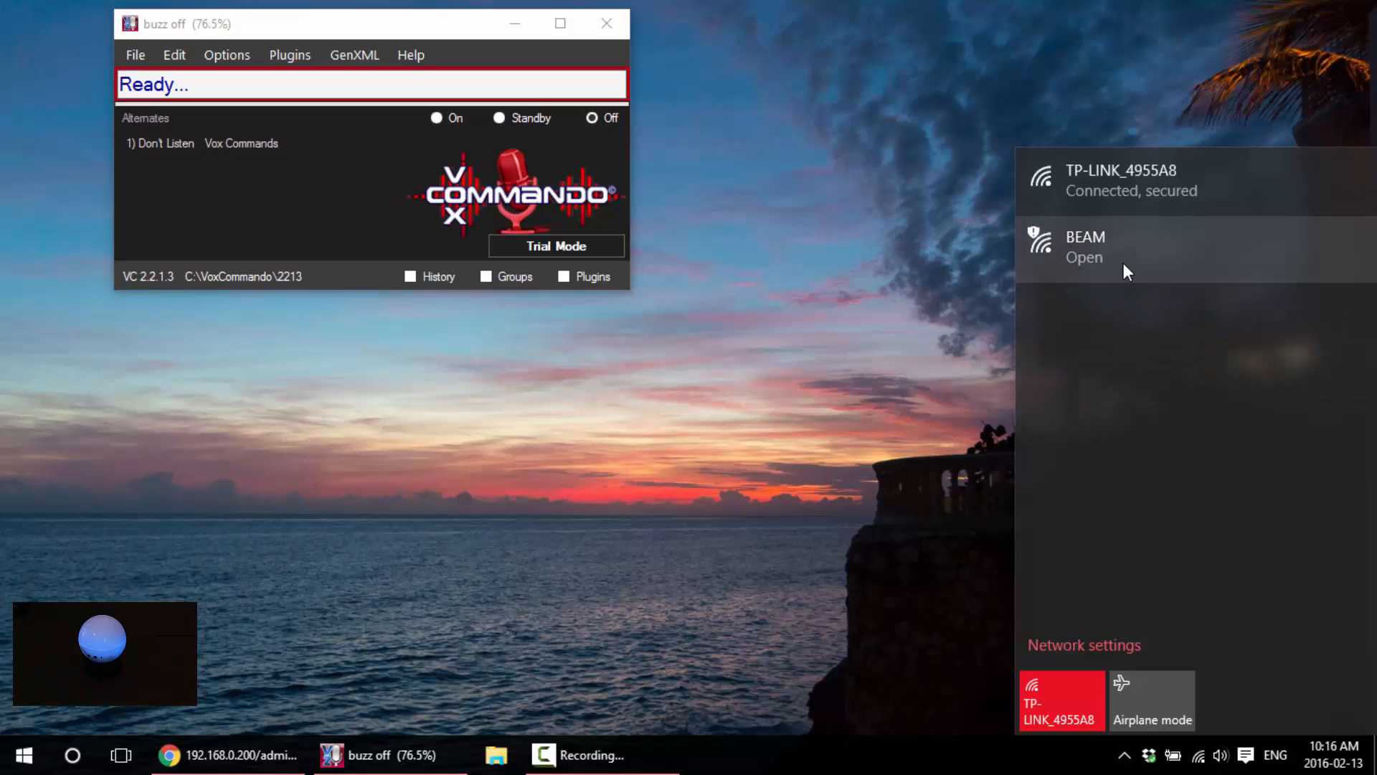
left_click(1113, 247)
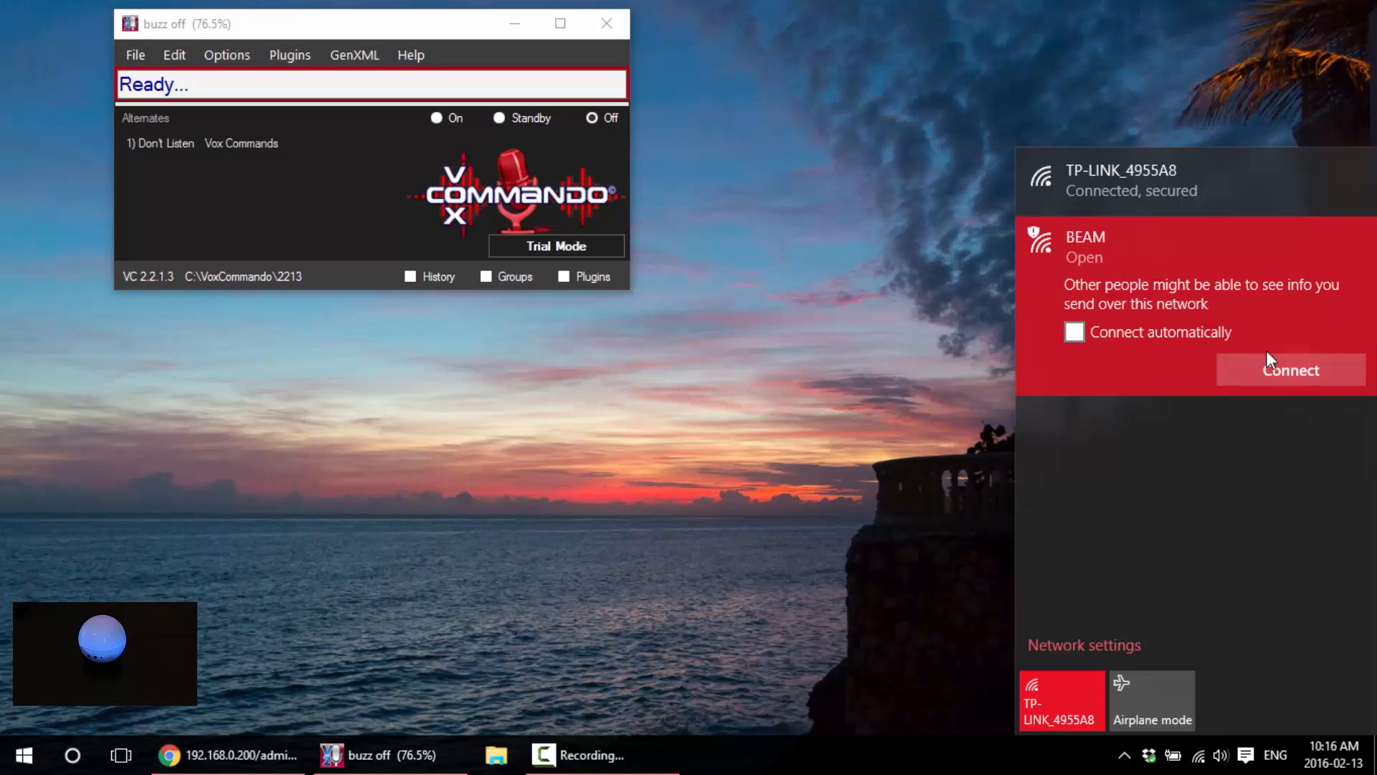
left_click(1291, 370)
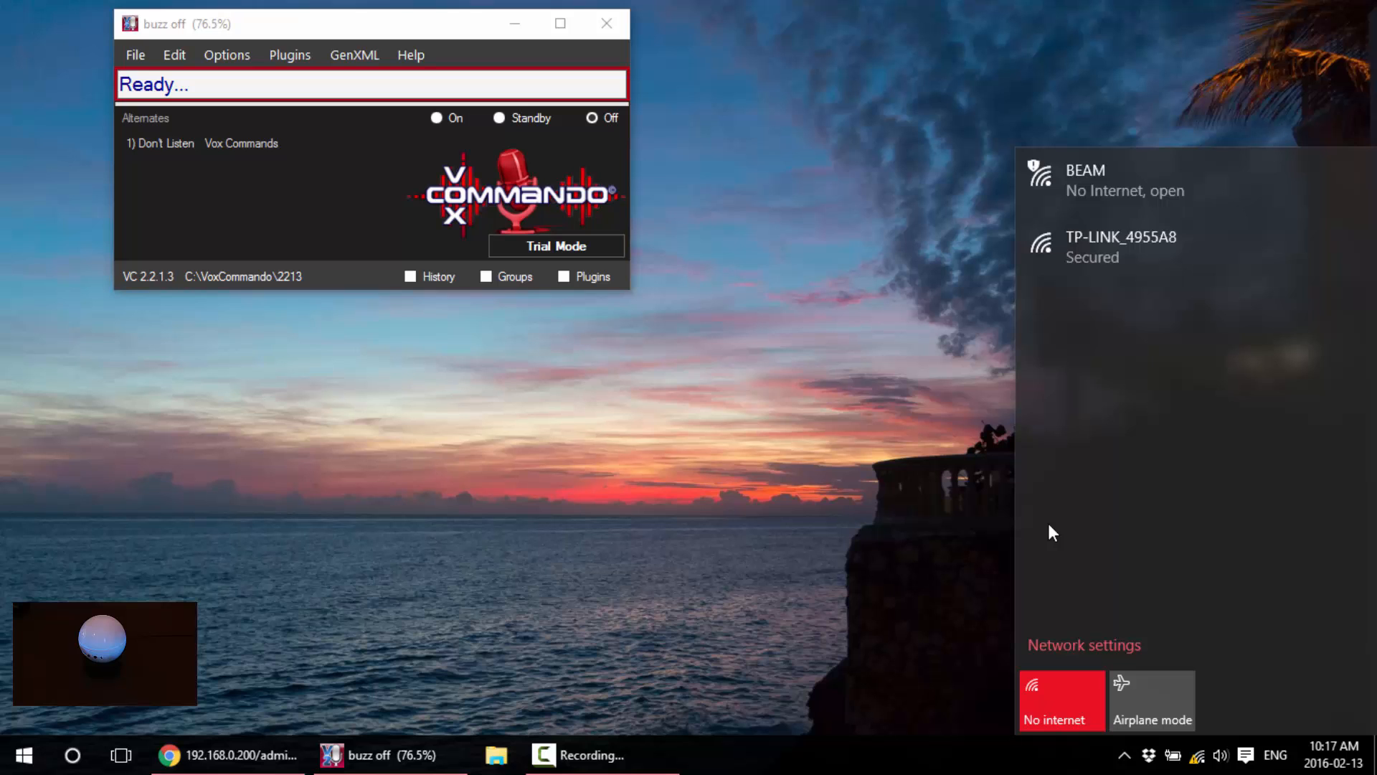
mouse_move(278, 679)
type("192.168.4.1")
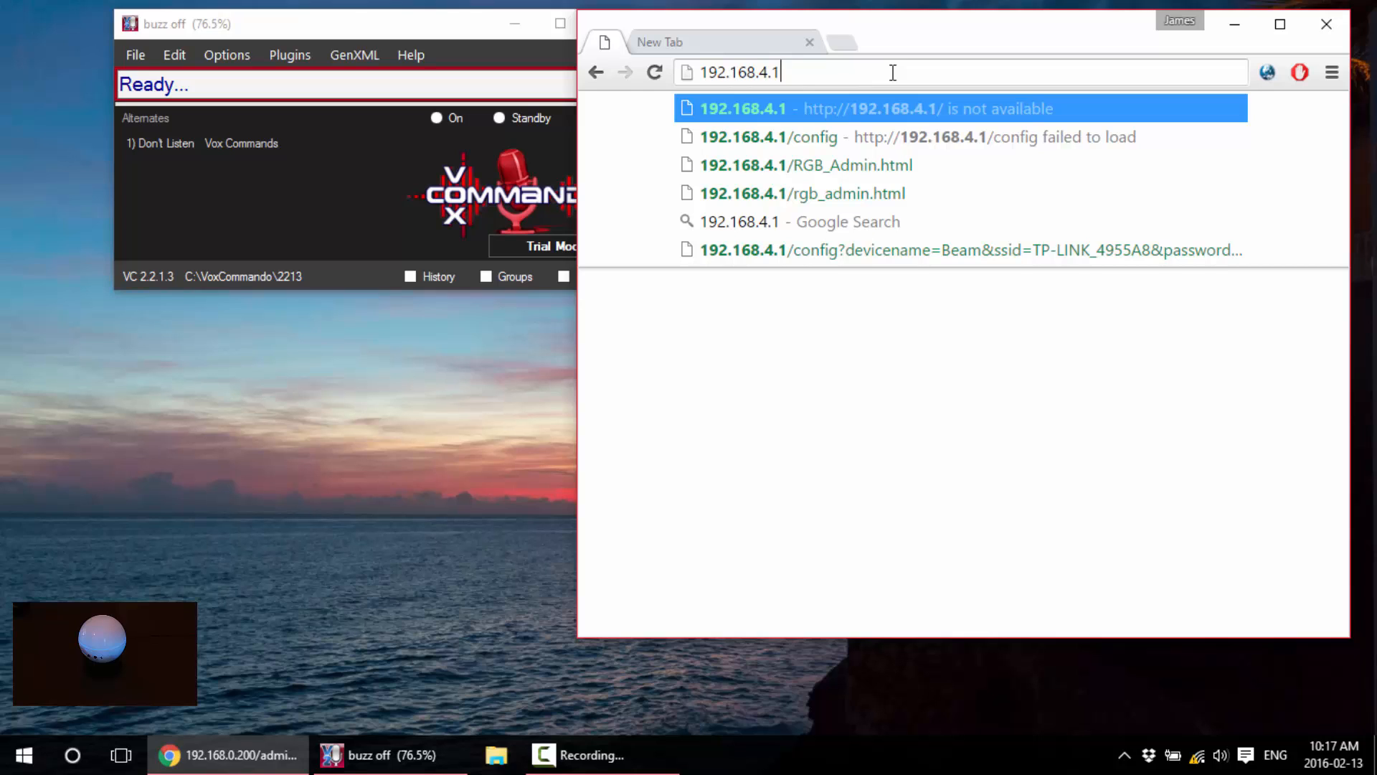
Load the BEAM admin main menu at 192.168.4.1 in Chrome.
key("Enter")
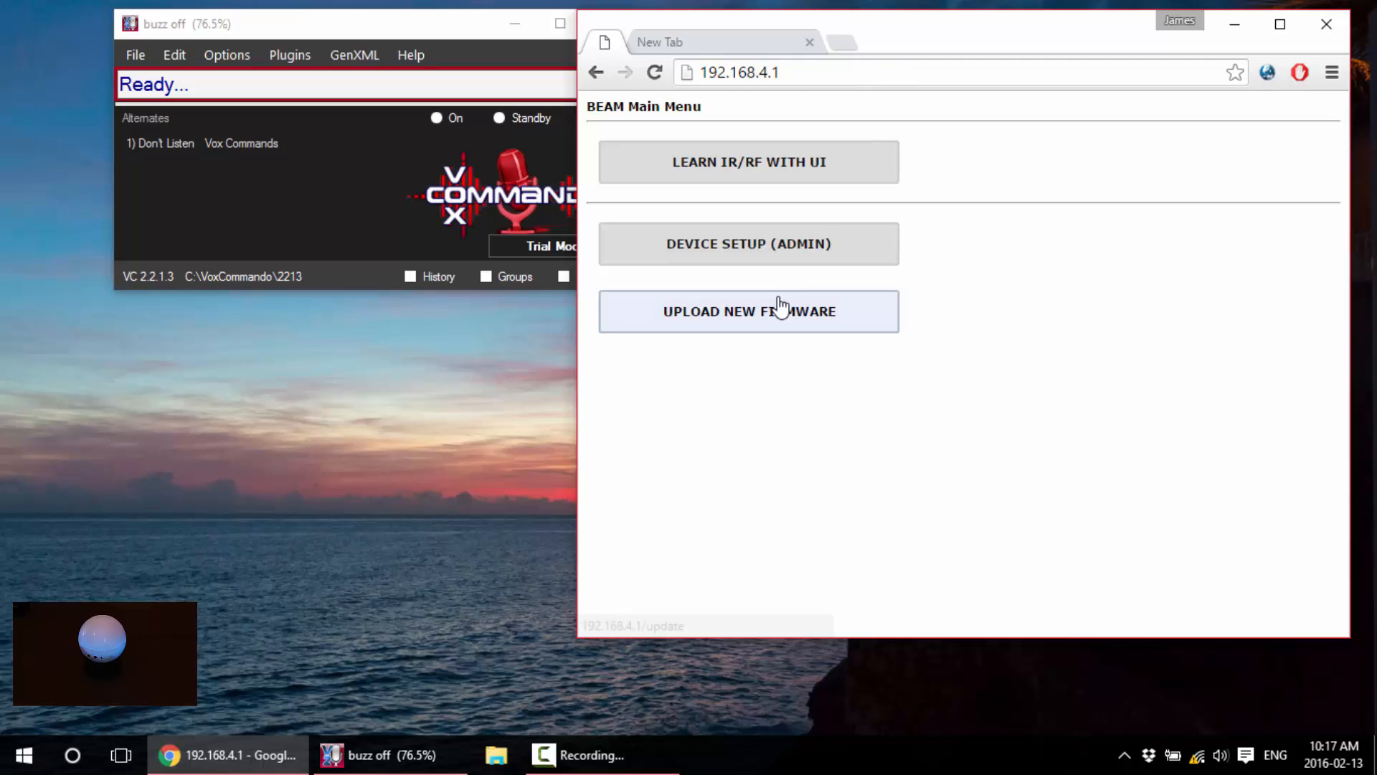
mouse_move(877, 251)
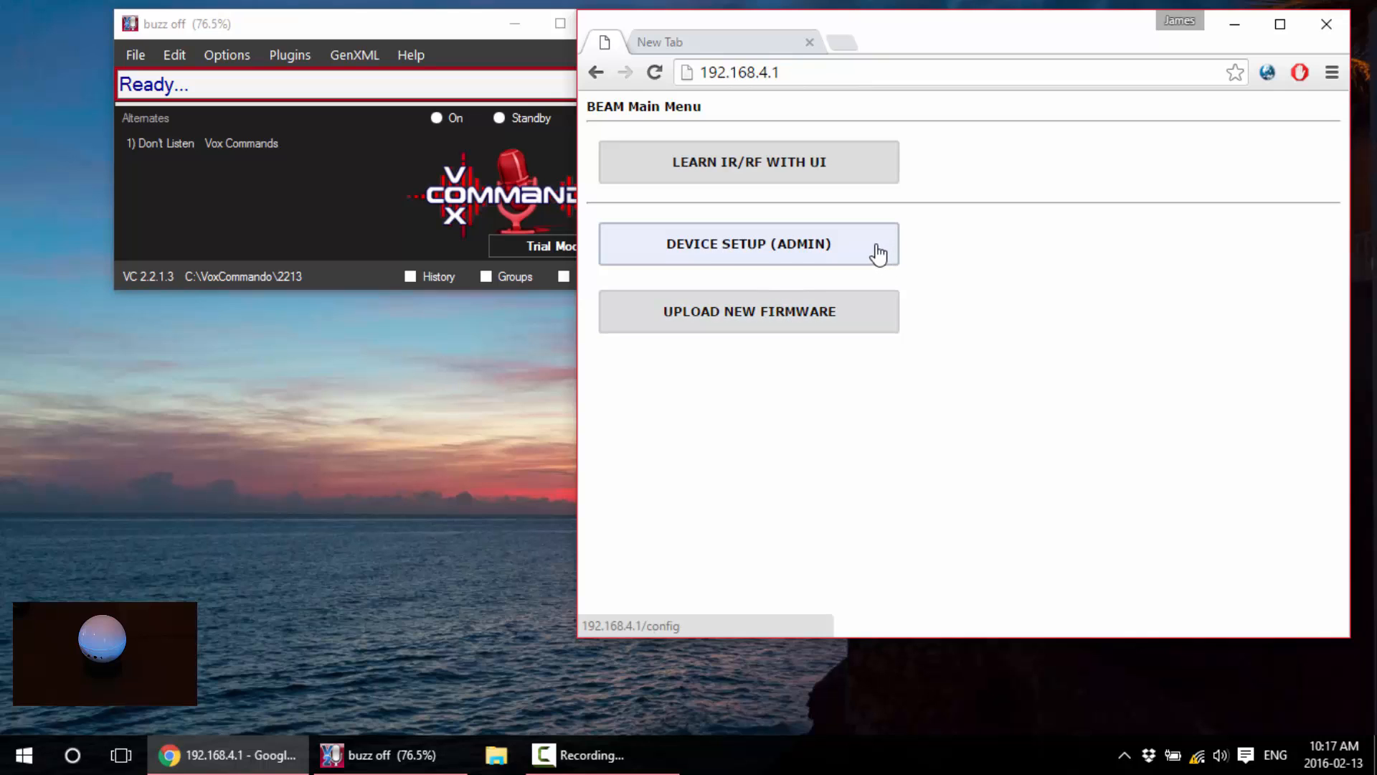
Go to DEVICE SETUP (ADMIN) and refresh Available Networks to find TP-LINK_4955A8.
left_click(749, 244)
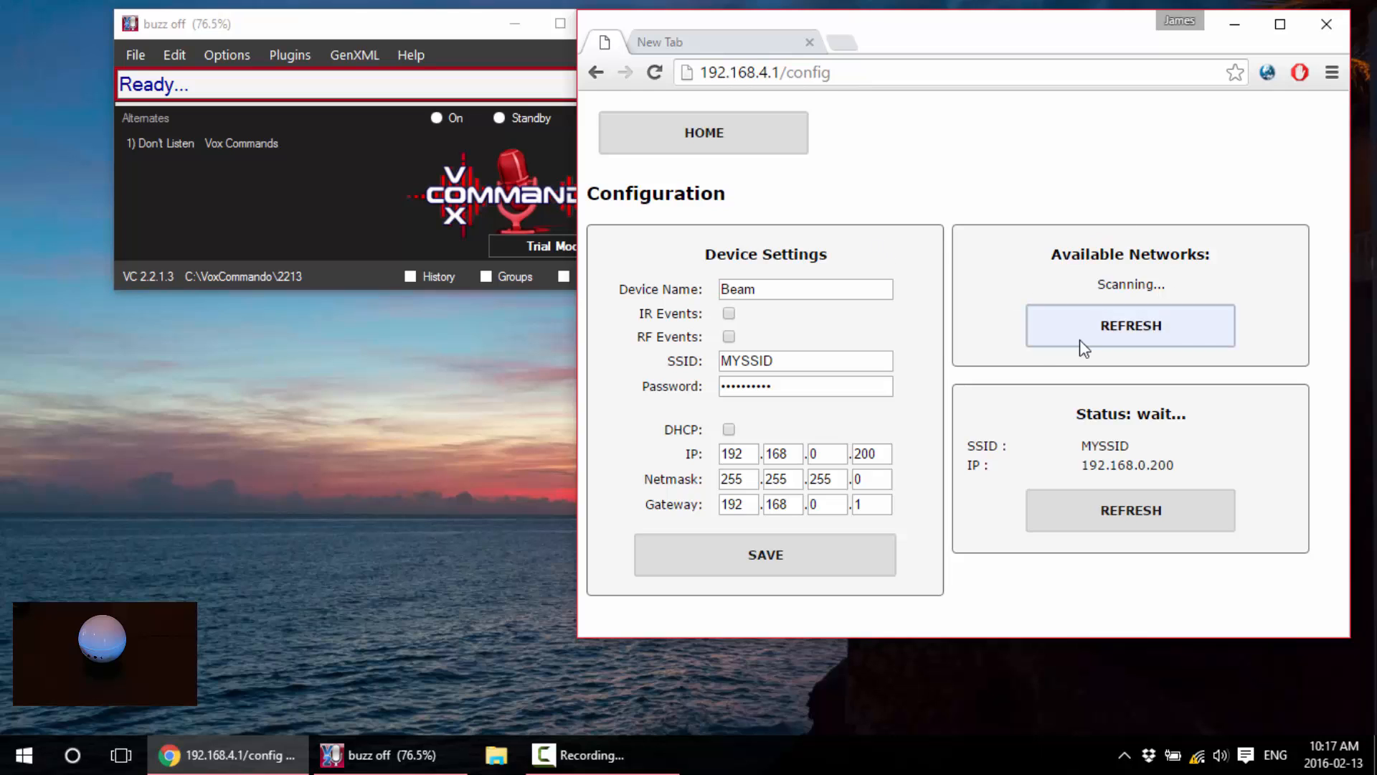
left_click(1131, 326)
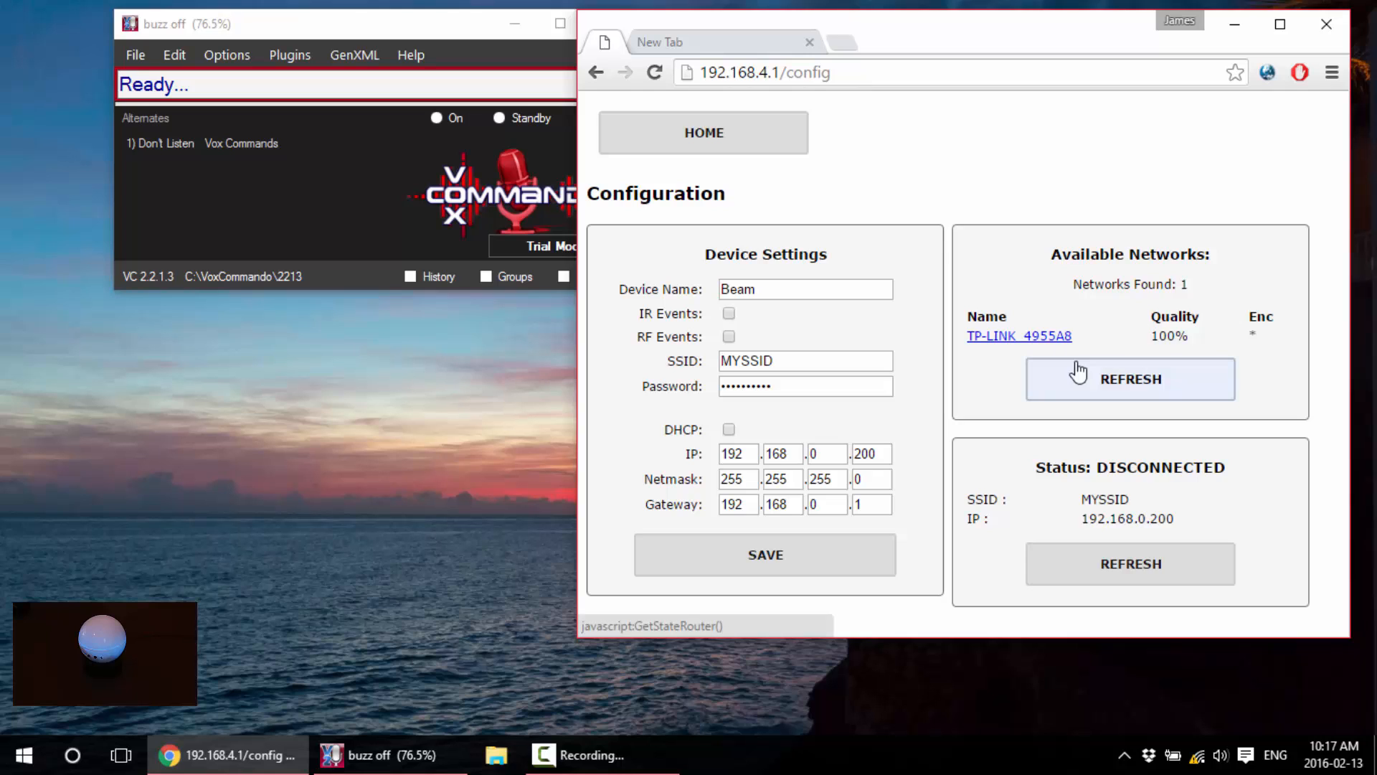
mouse_move(998, 387)
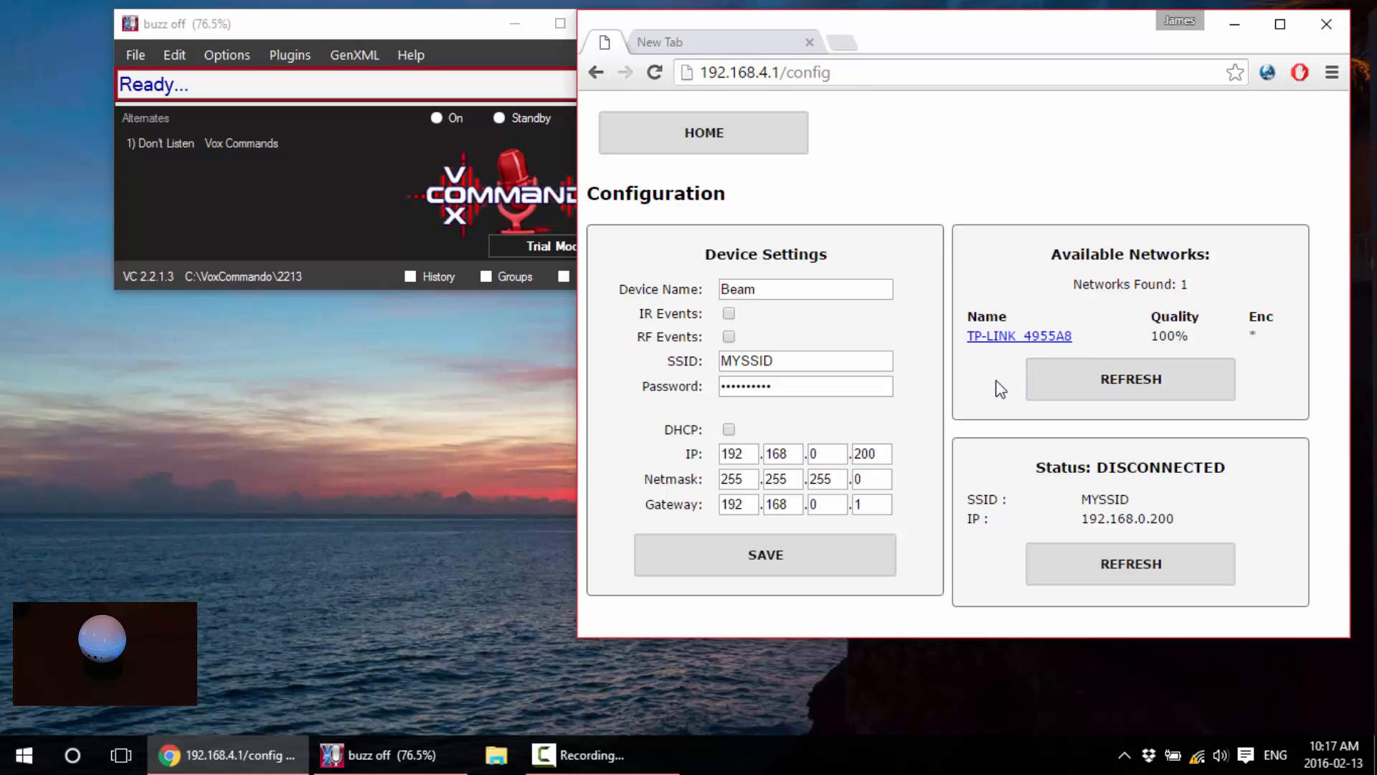
mouse_move(1018, 336)
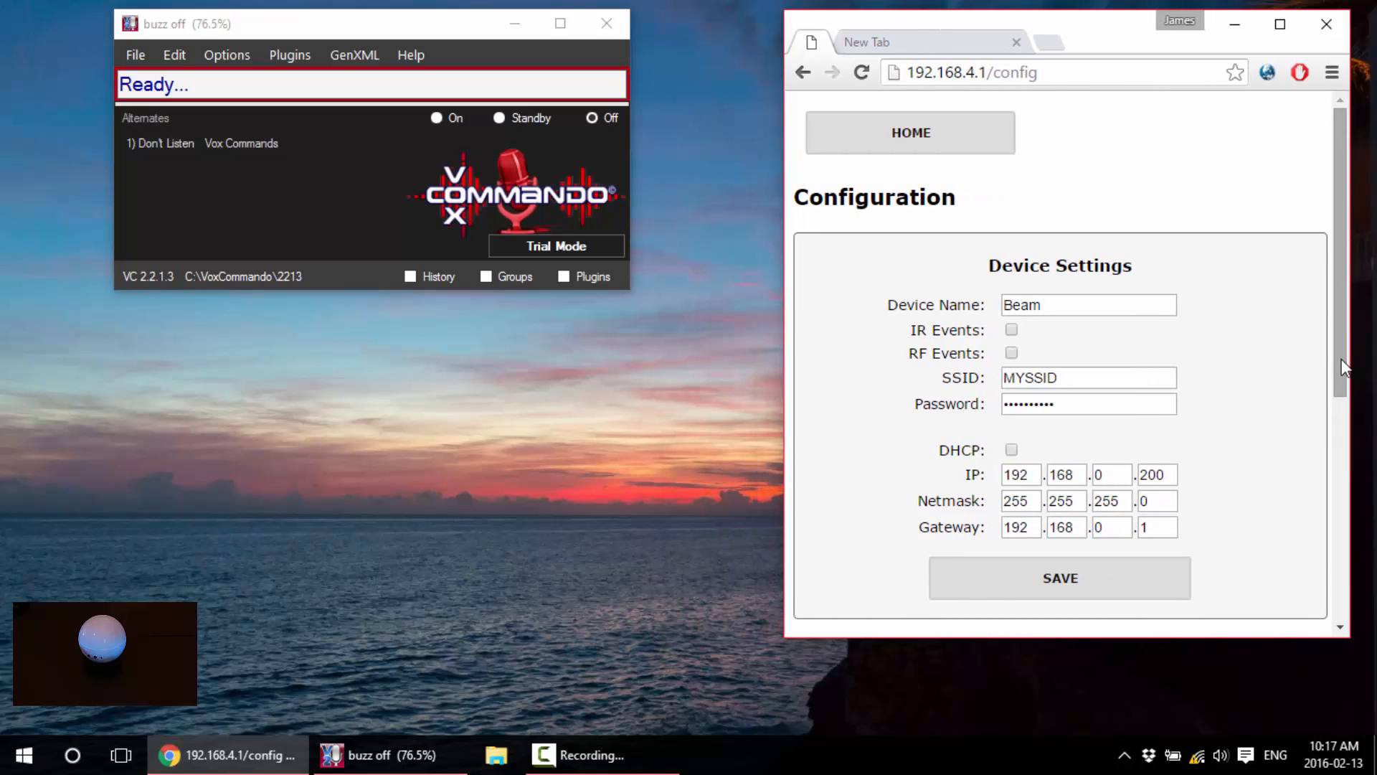
Select TP-LINK_4955A8 as the SSID and enter its Wi-Fi password.
scroll("down", 3)
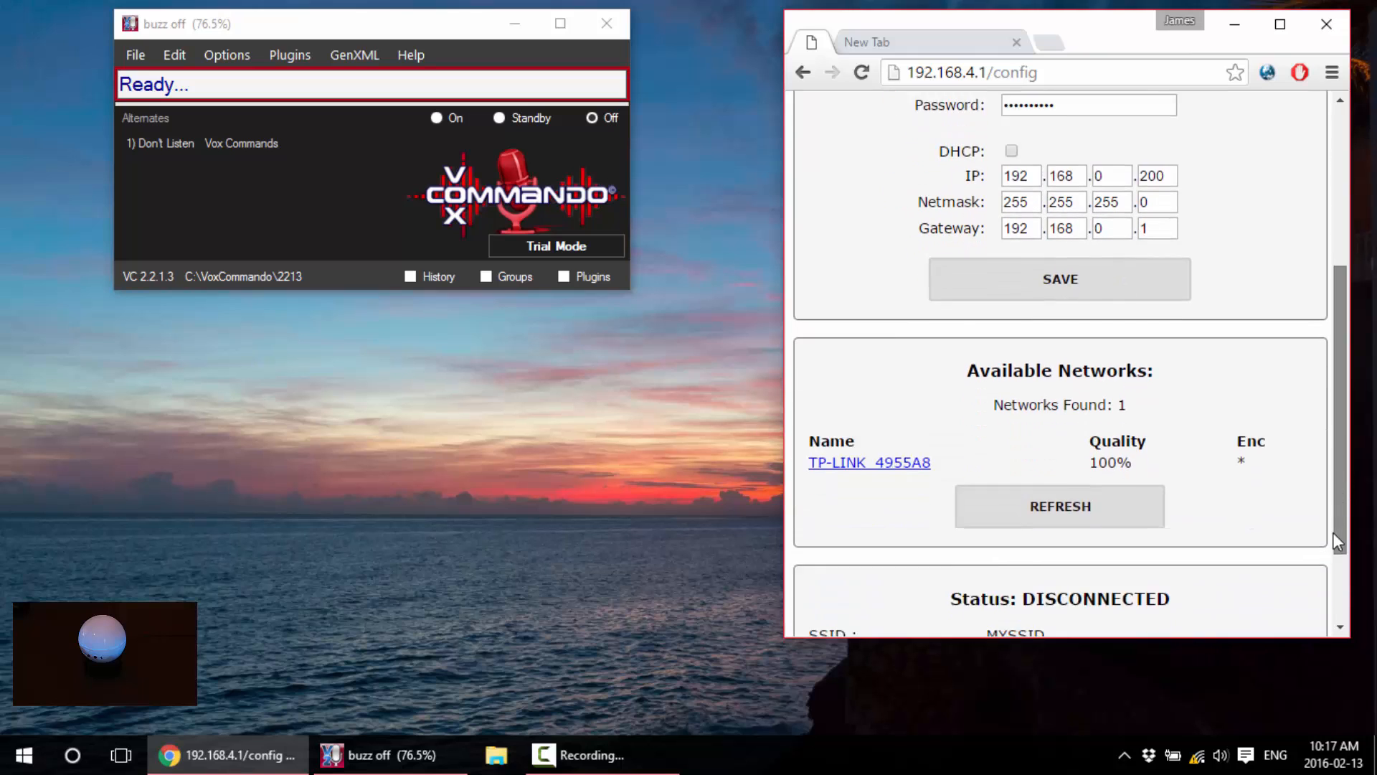
scroll("down", 3)
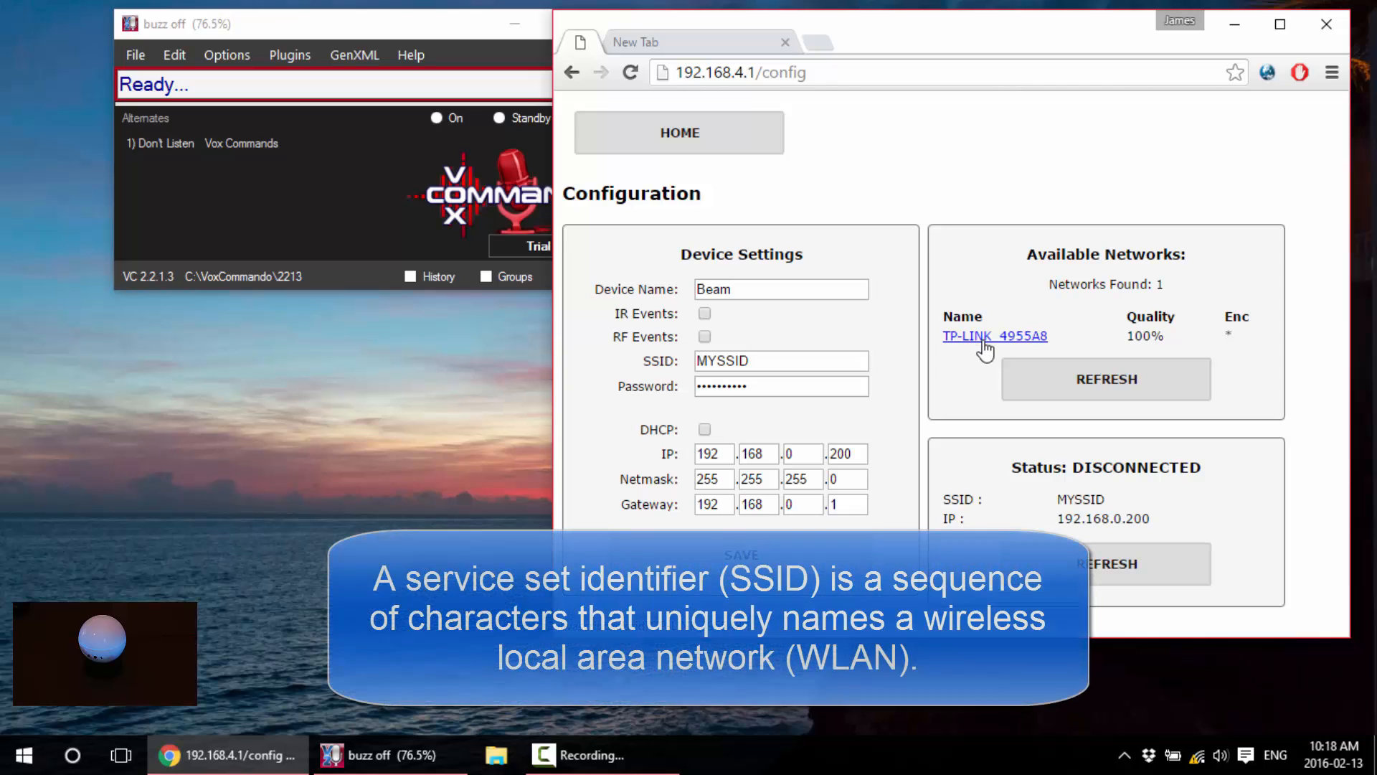
left_click(994, 336)
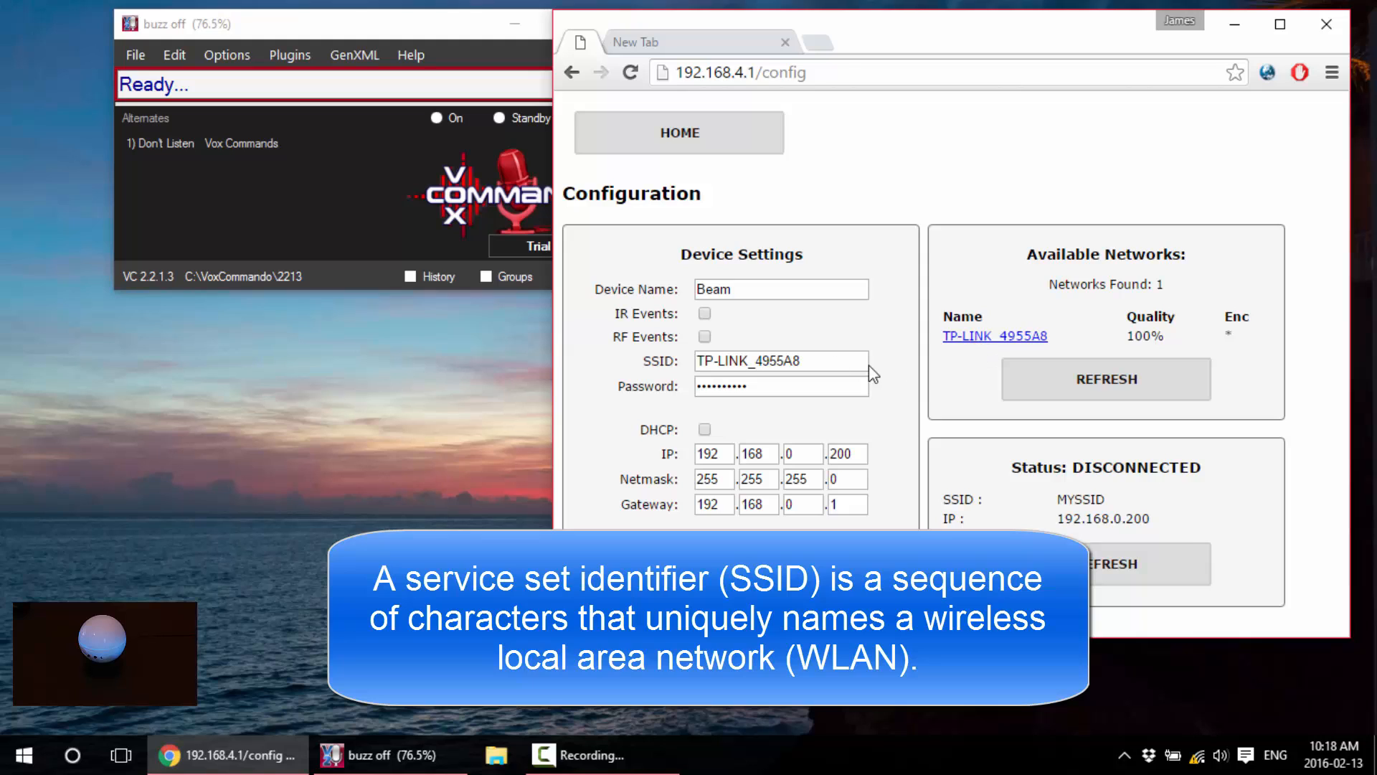
left_click(781, 361)
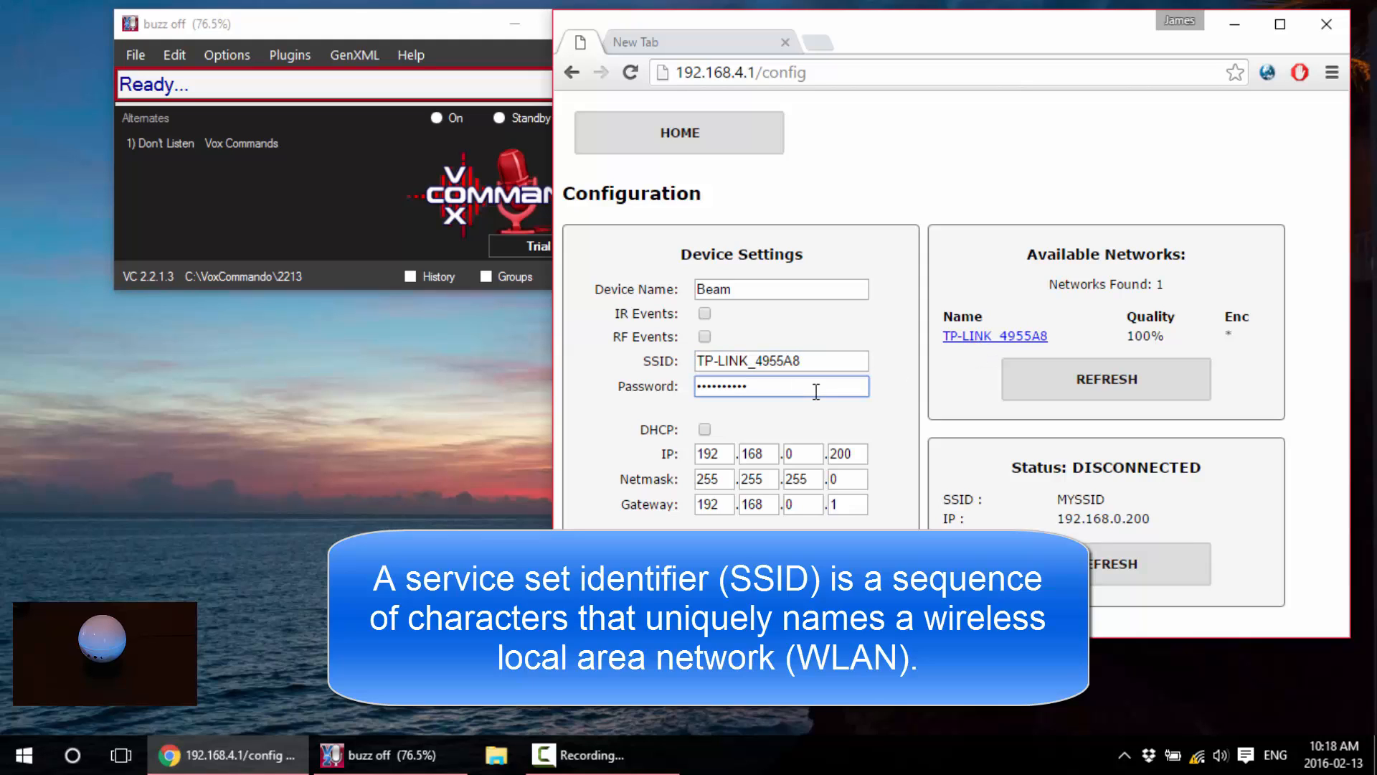
left_click(782, 386)
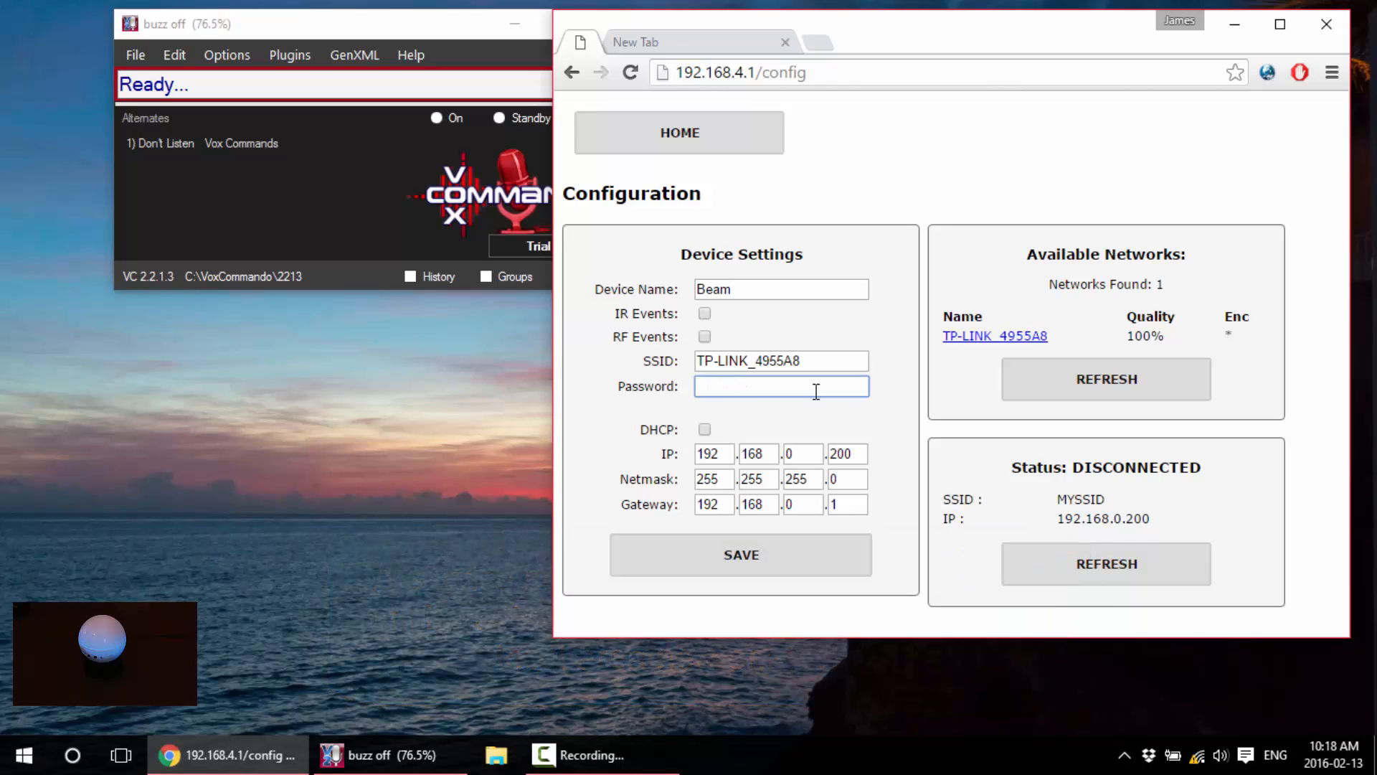
type("••••••")
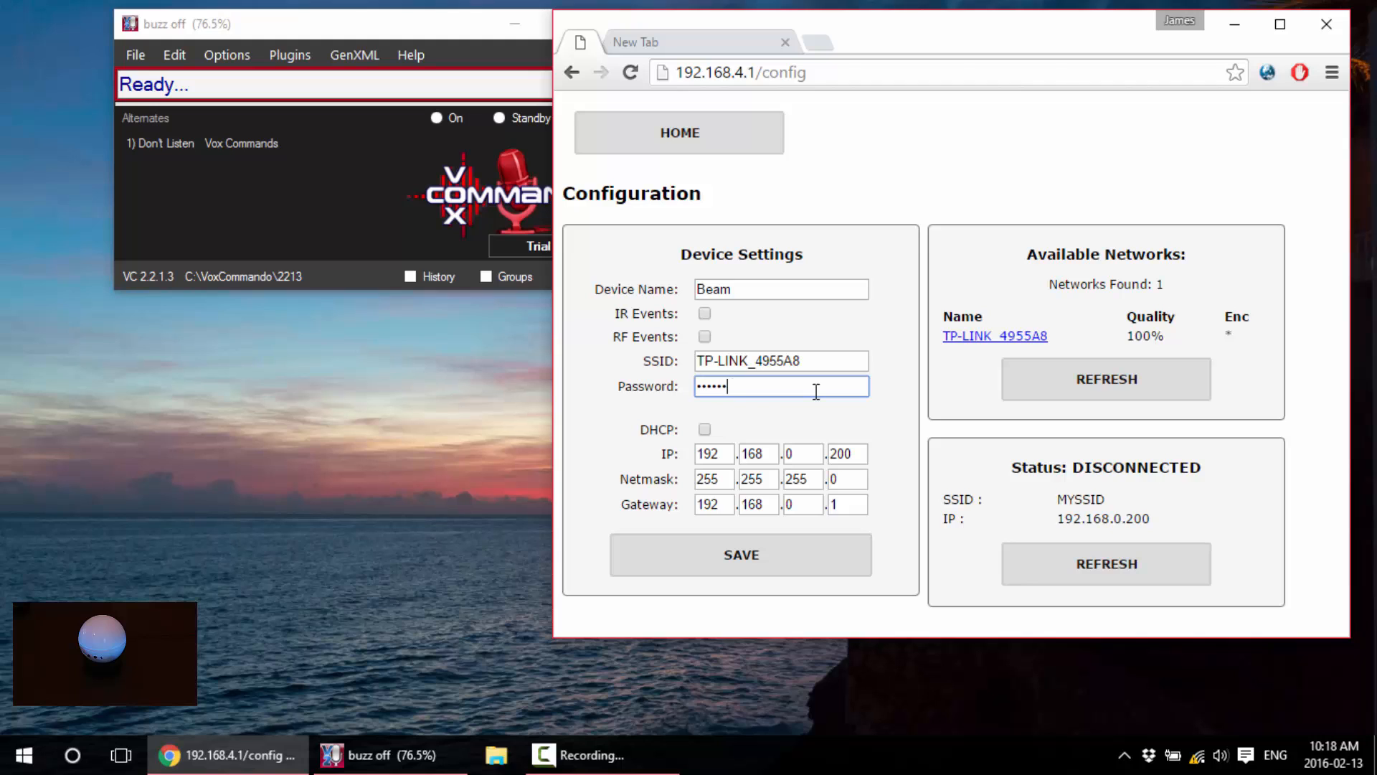
type("••••")
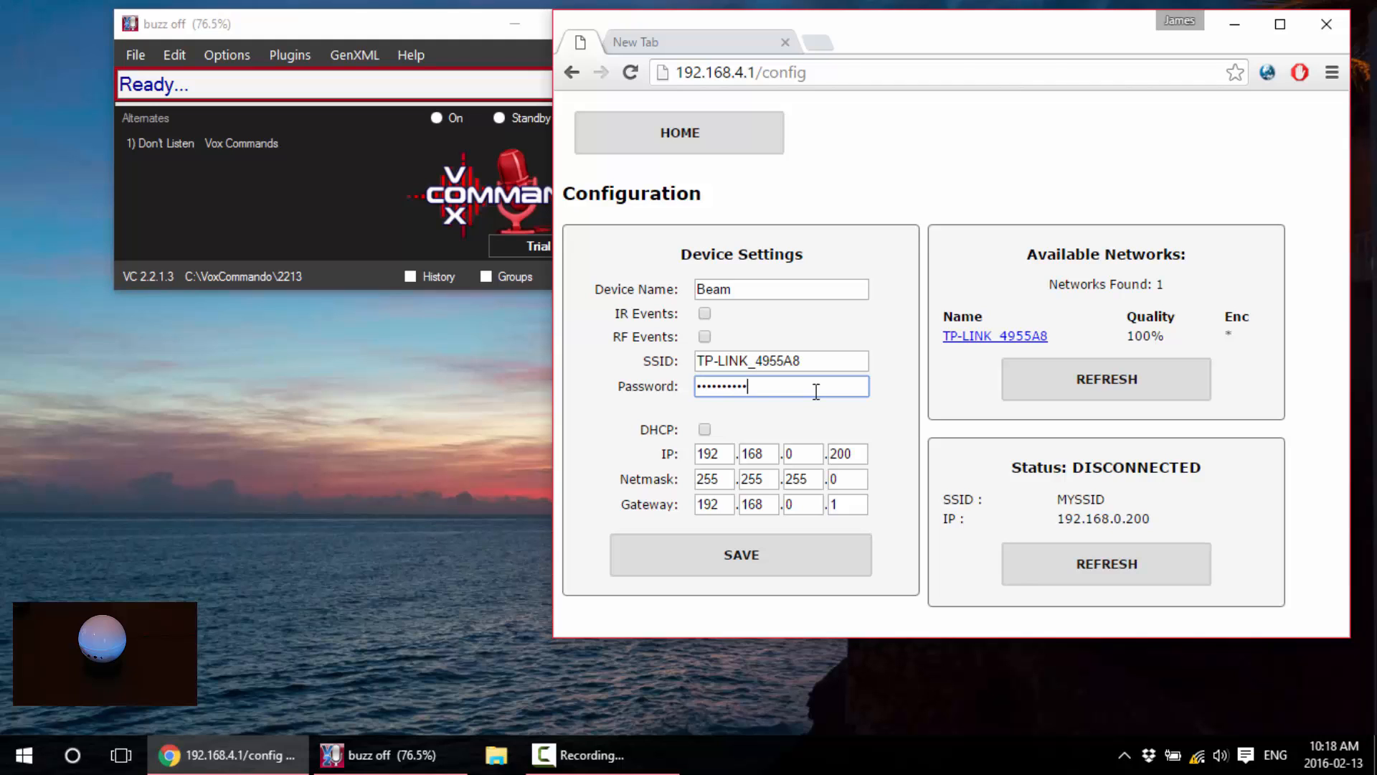
mouse_move(796, 444)
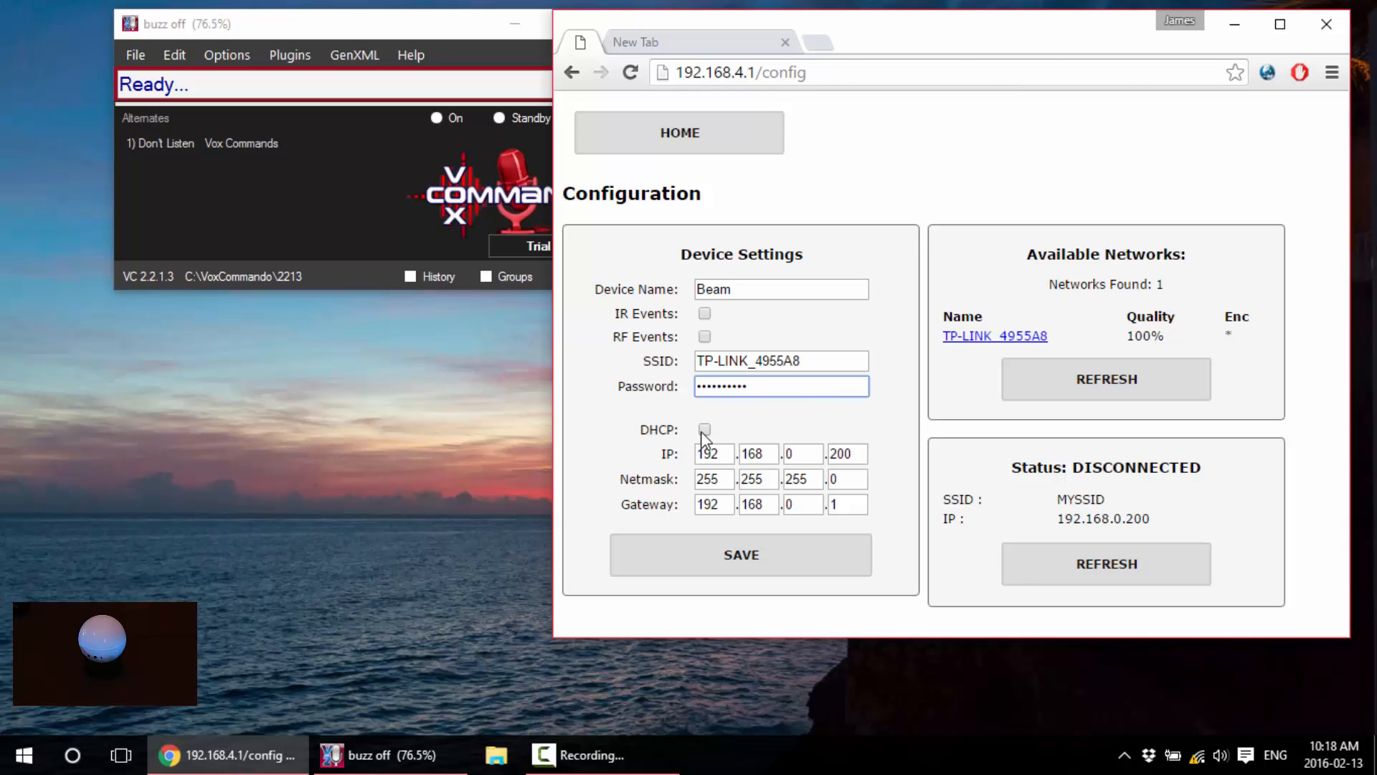
Leave DHCP off and set static IP 192.168.0.200, netmask 255.255.255.0, gateway 192.168.0.1.
left_click(705, 430)
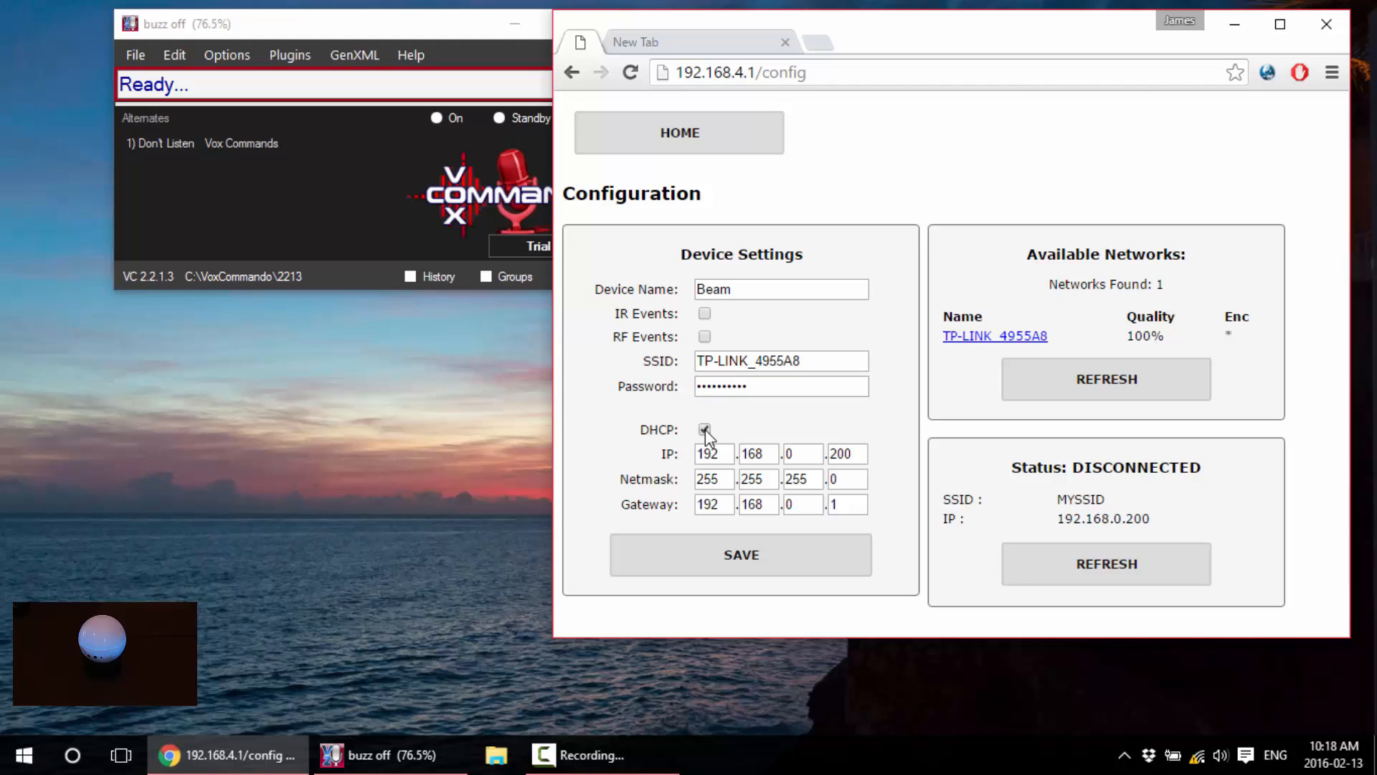
left_click(704, 430)
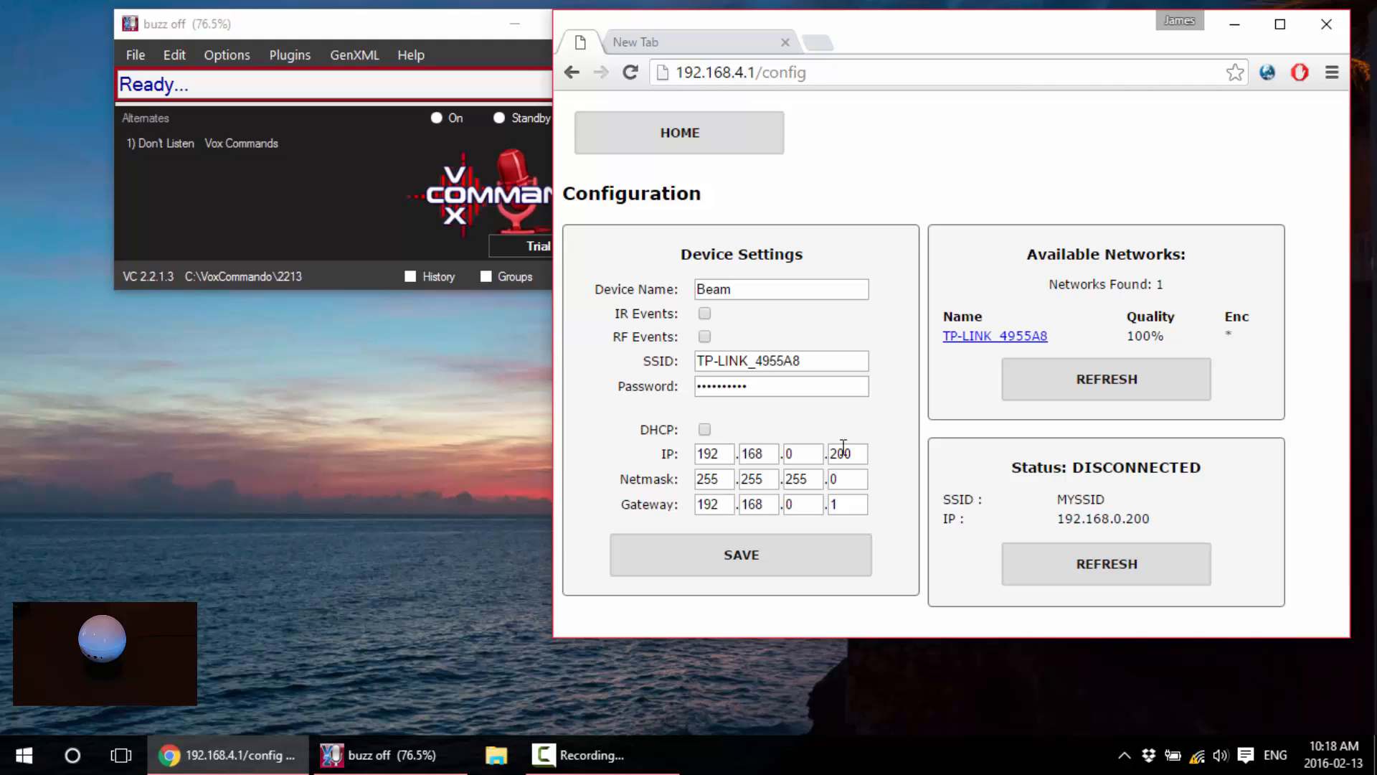
left_click(848, 453)
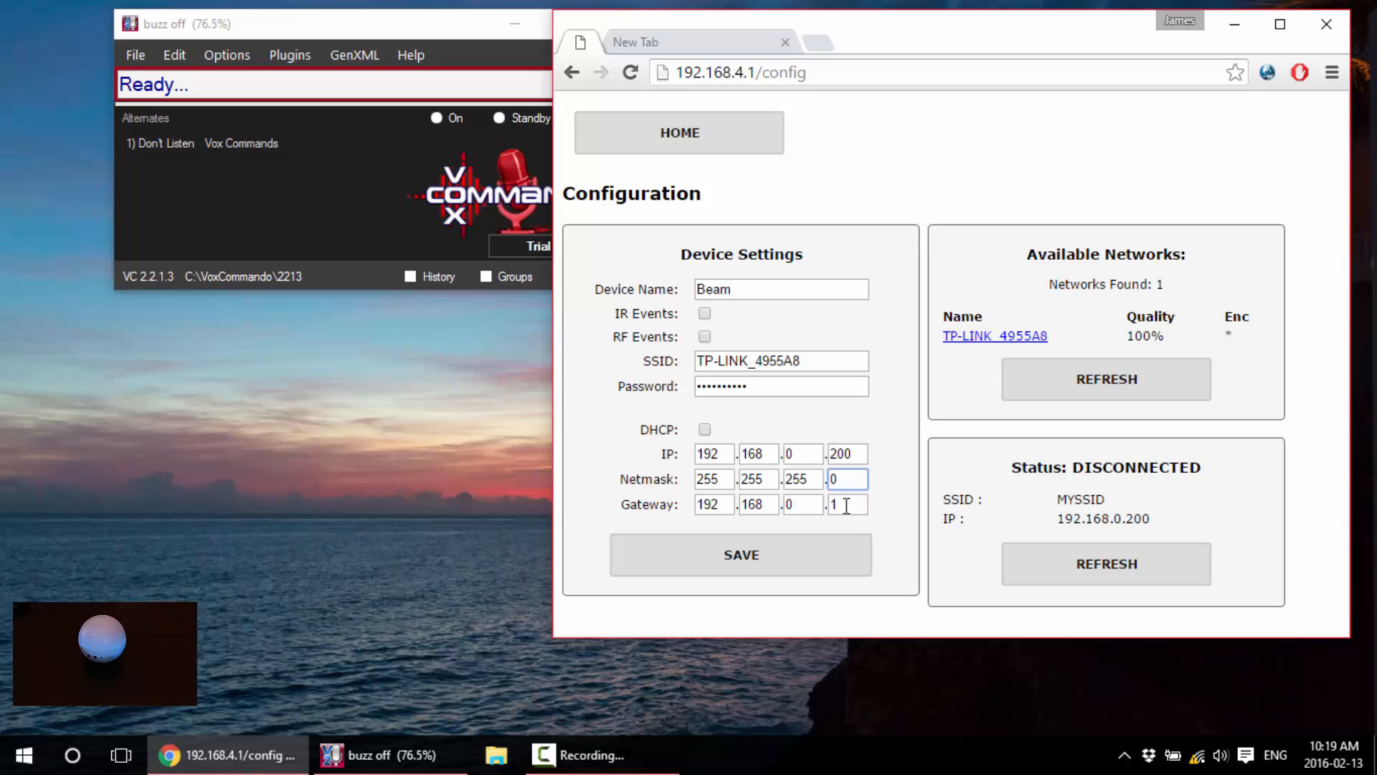
left_click(847, 505)
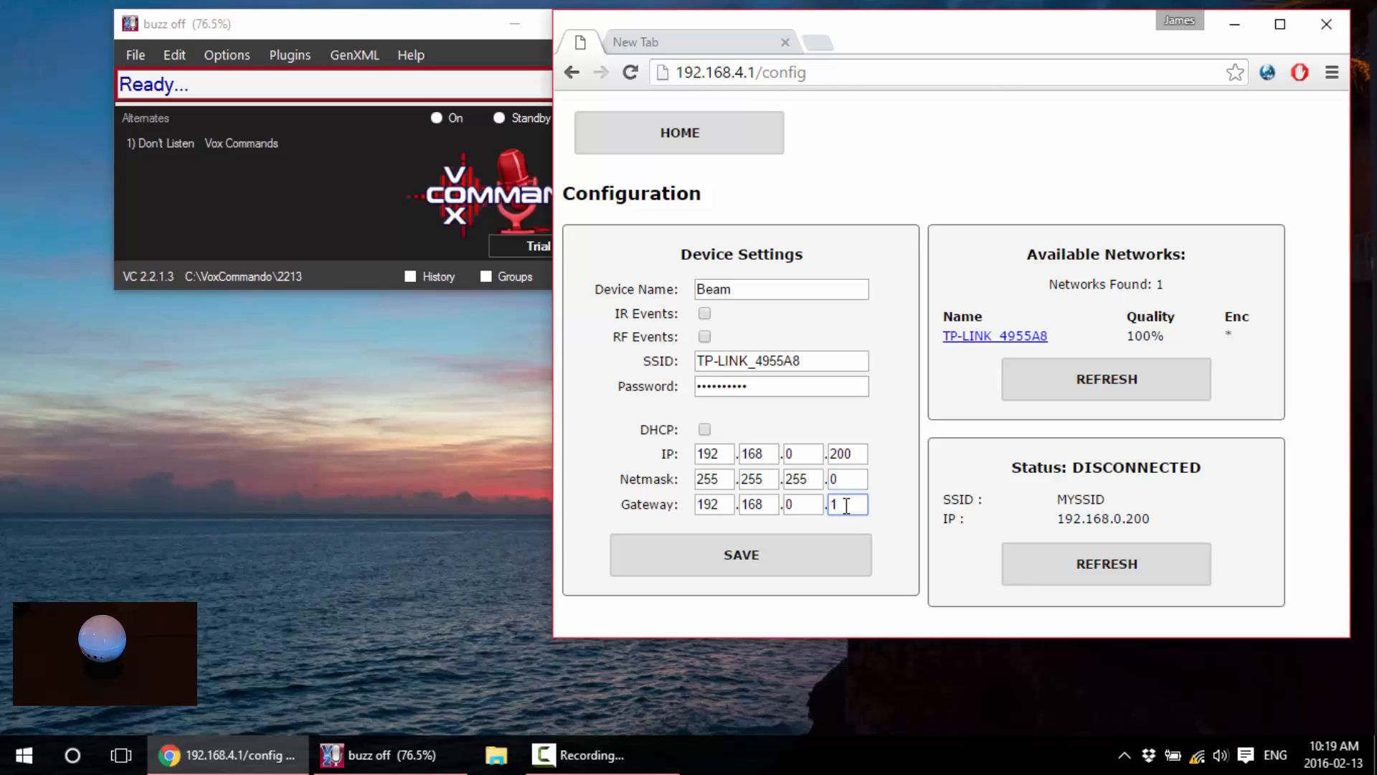
mouse_move(796, 531)
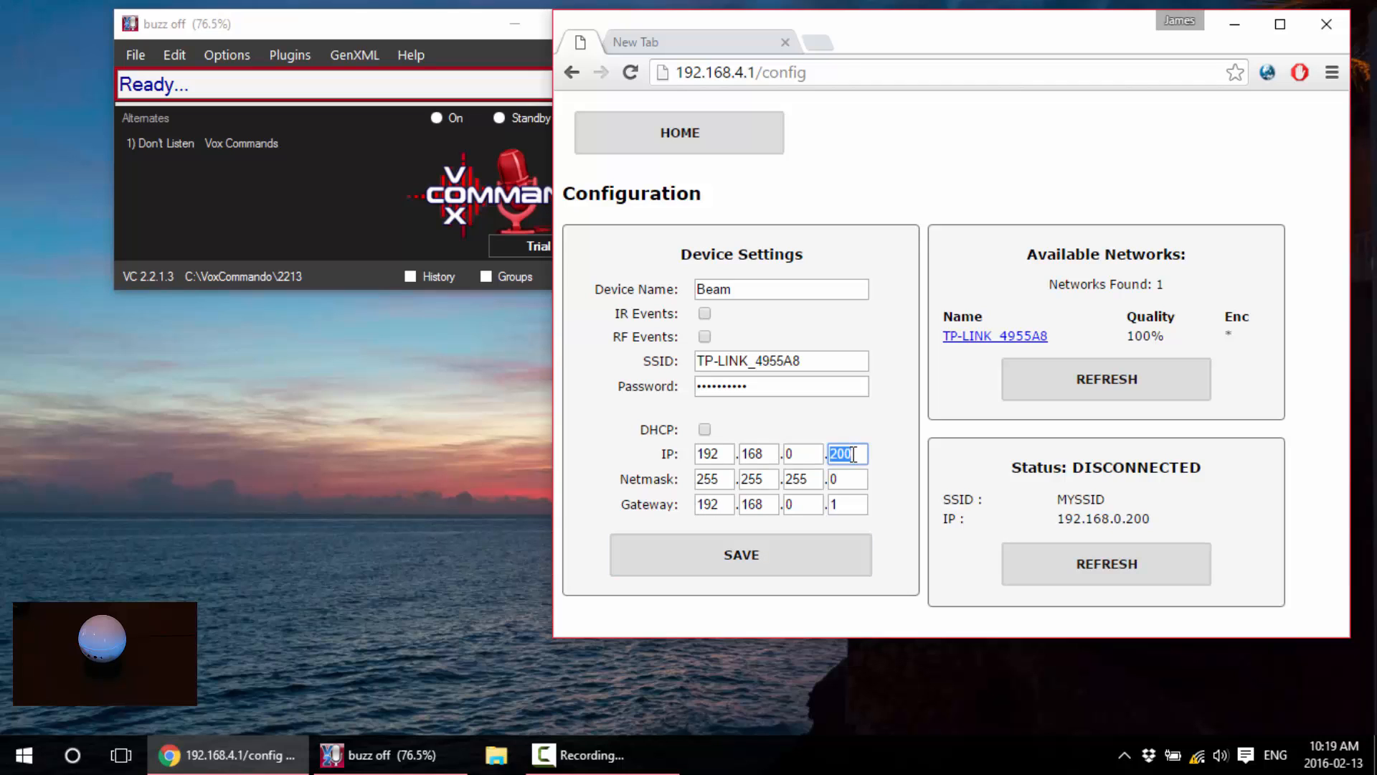
type("200")
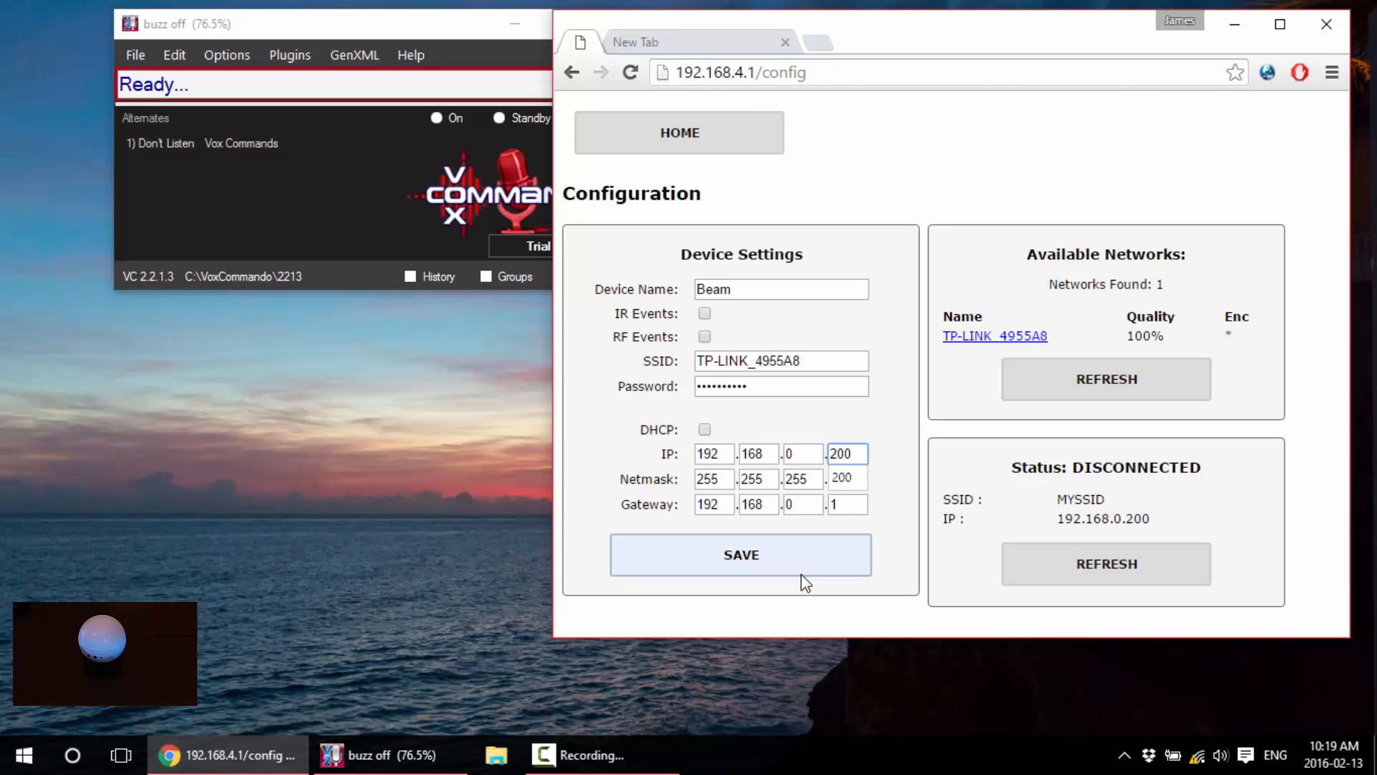
Save the settings; the 192.168.4.1 page stops loading, so start editing the address.
left_click(740, 554)
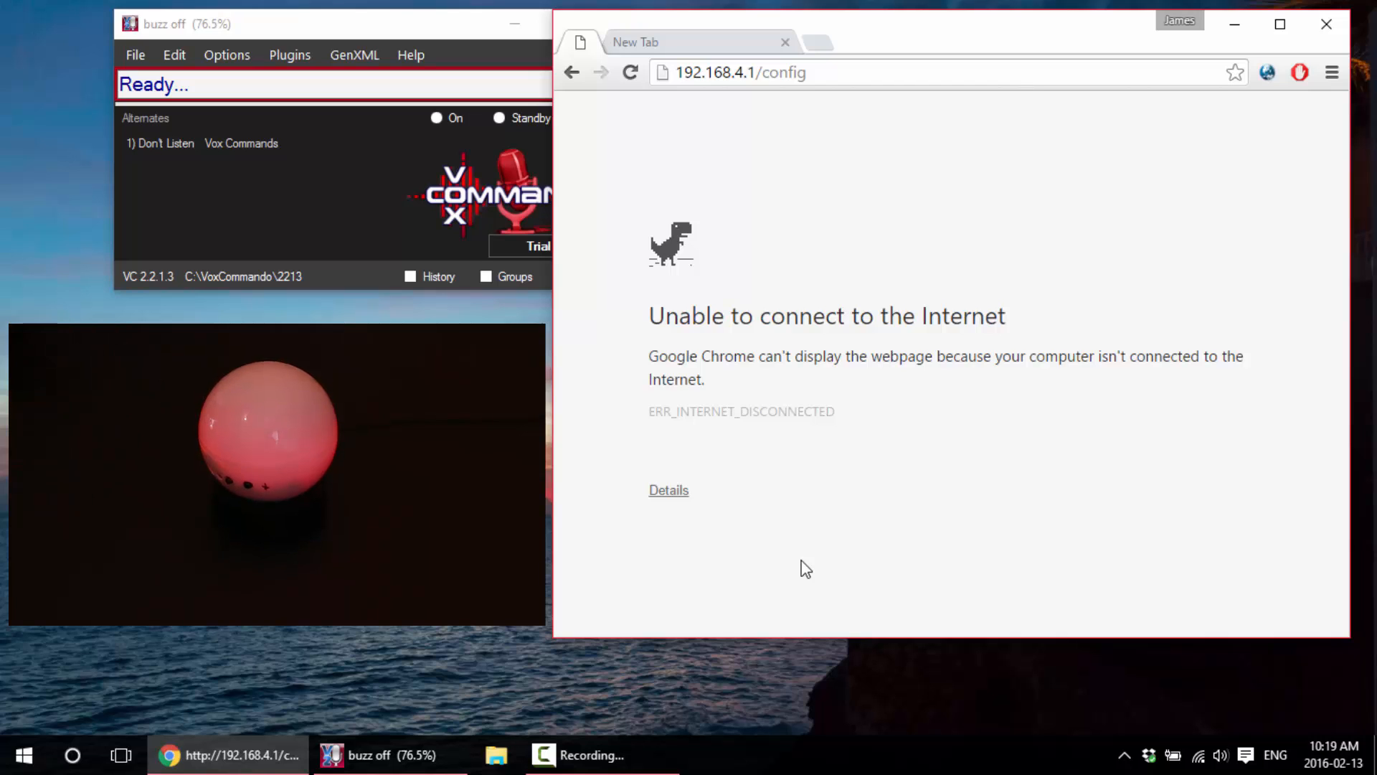
left_click(629, 72)
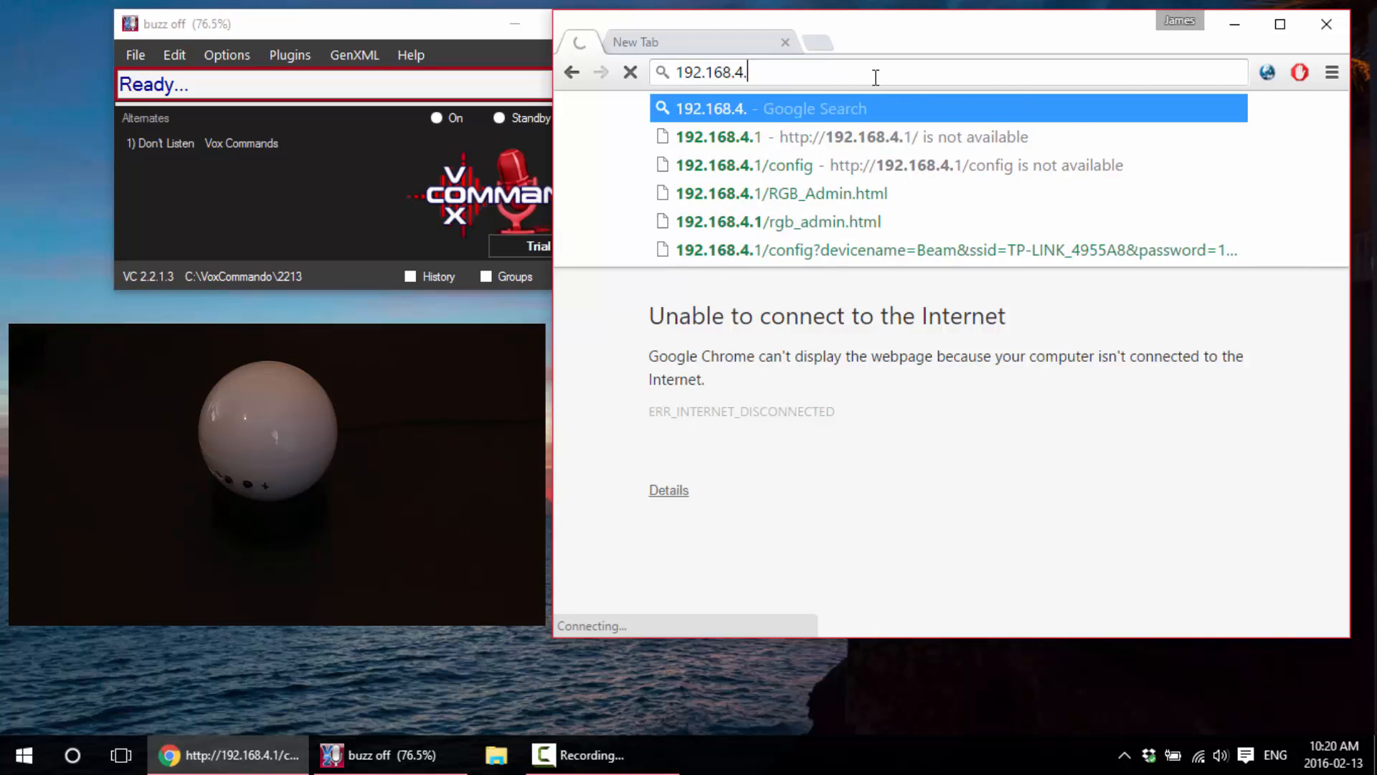
Load the BEAM main menu at its new address 192.168.0.200.
key("Backspace")
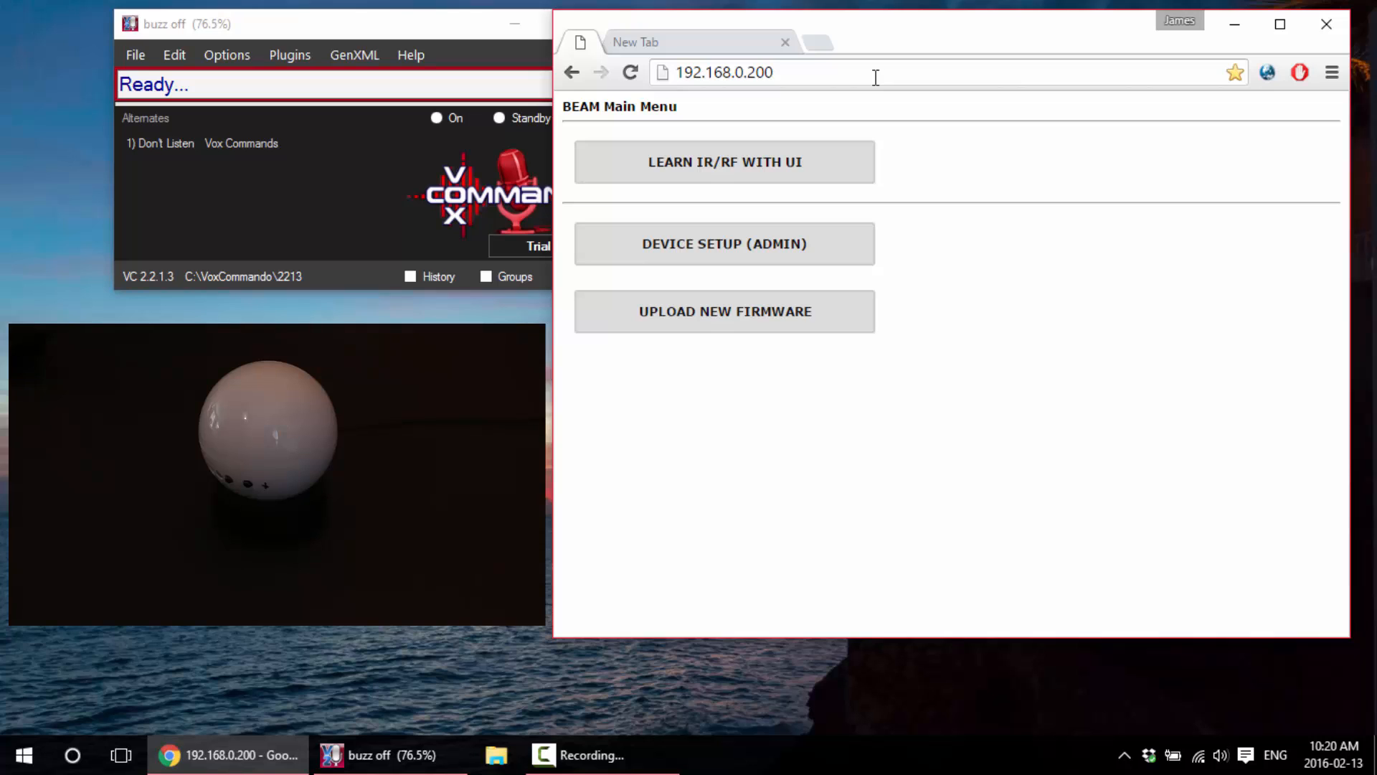
mouse_move(862, 115)
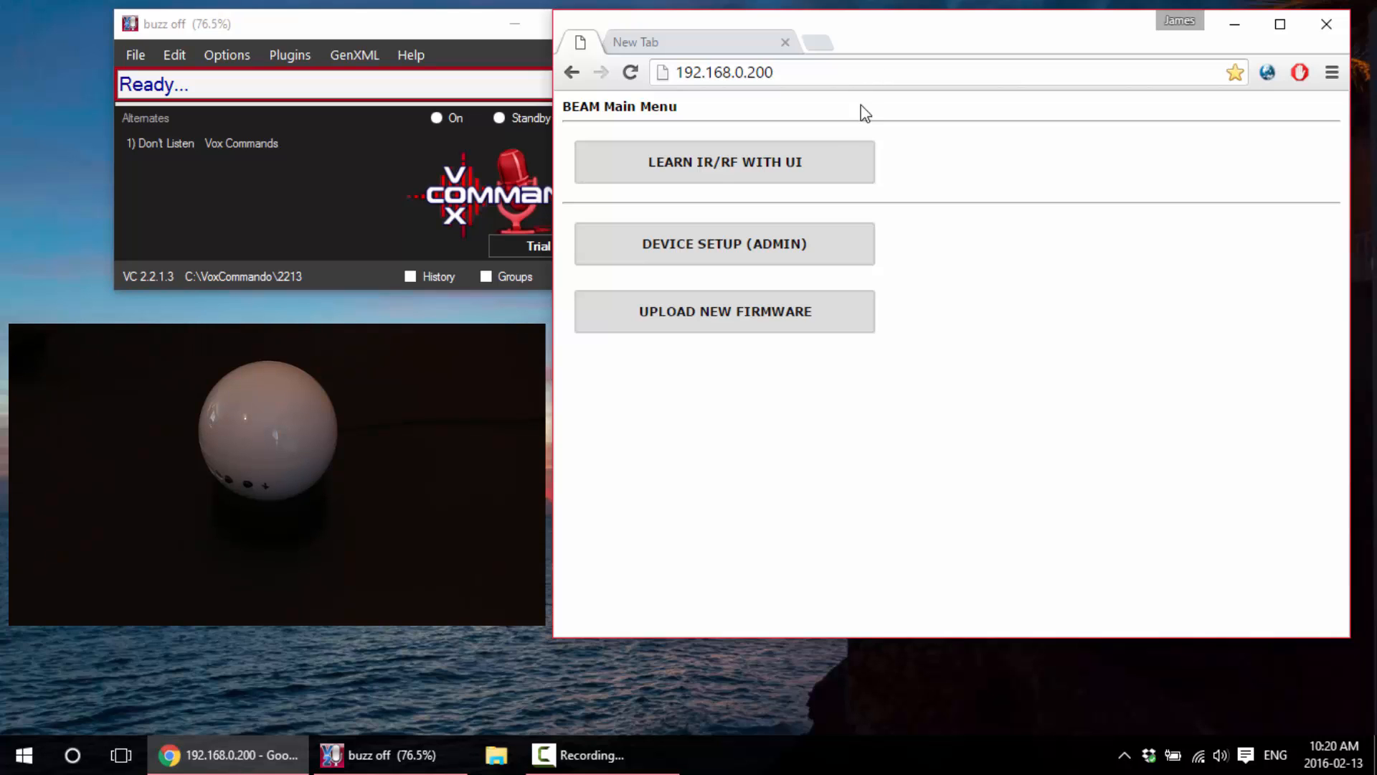
Check DEVICE SETUP status shows CONNECTED to TP-LINK_4955A8 at 192.168.0.200, then return home.
left_click(724, 243)
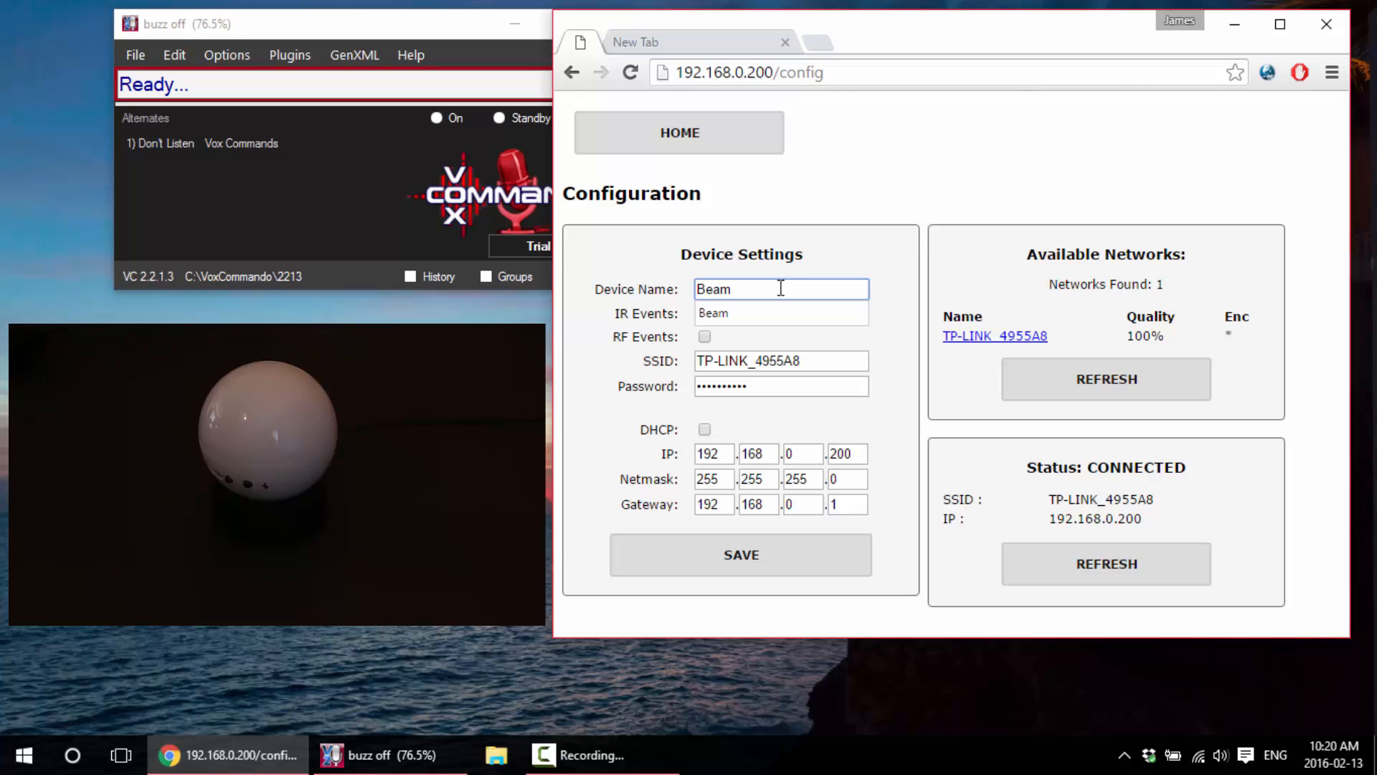
left_click(680, 132)
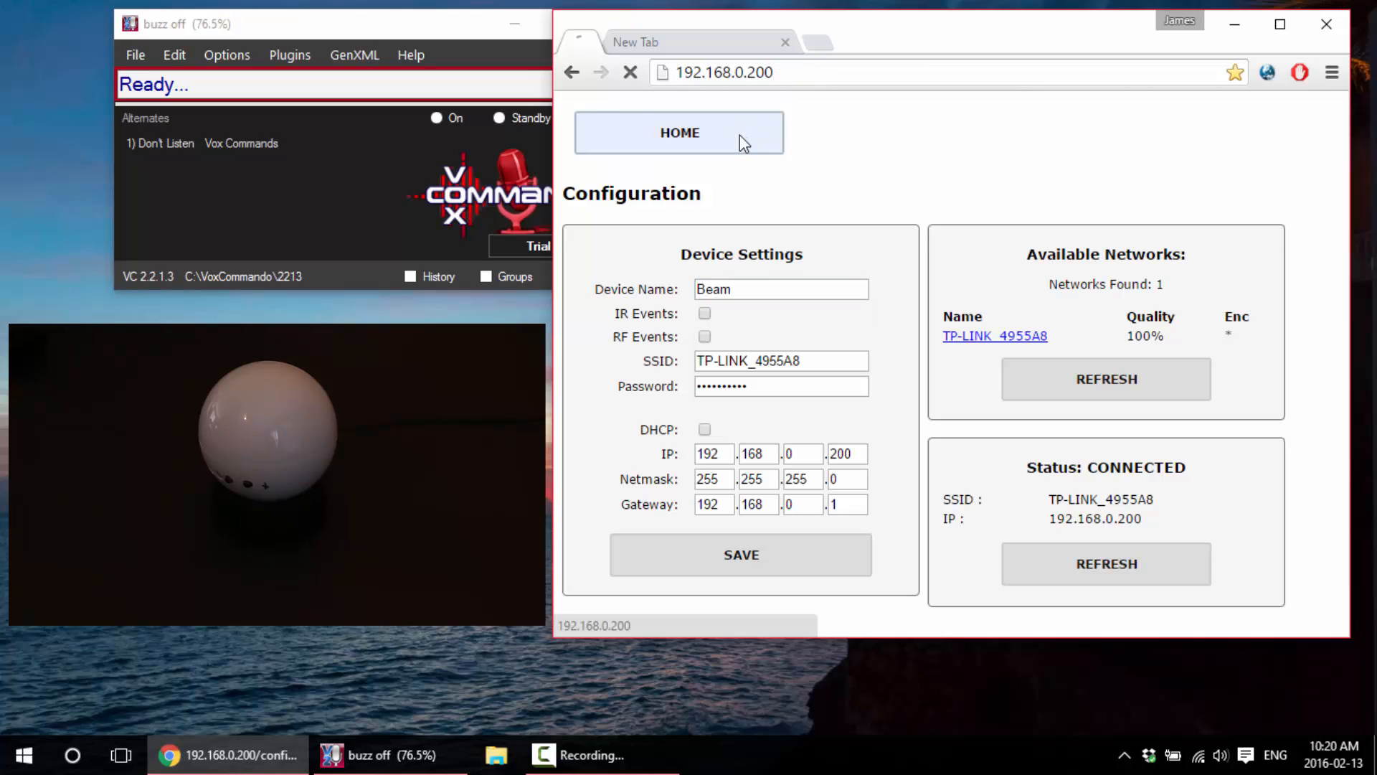
From the main menu go to UPLOAD NEW FIRMWARE and start choosing a file.
left_click(679, 132)
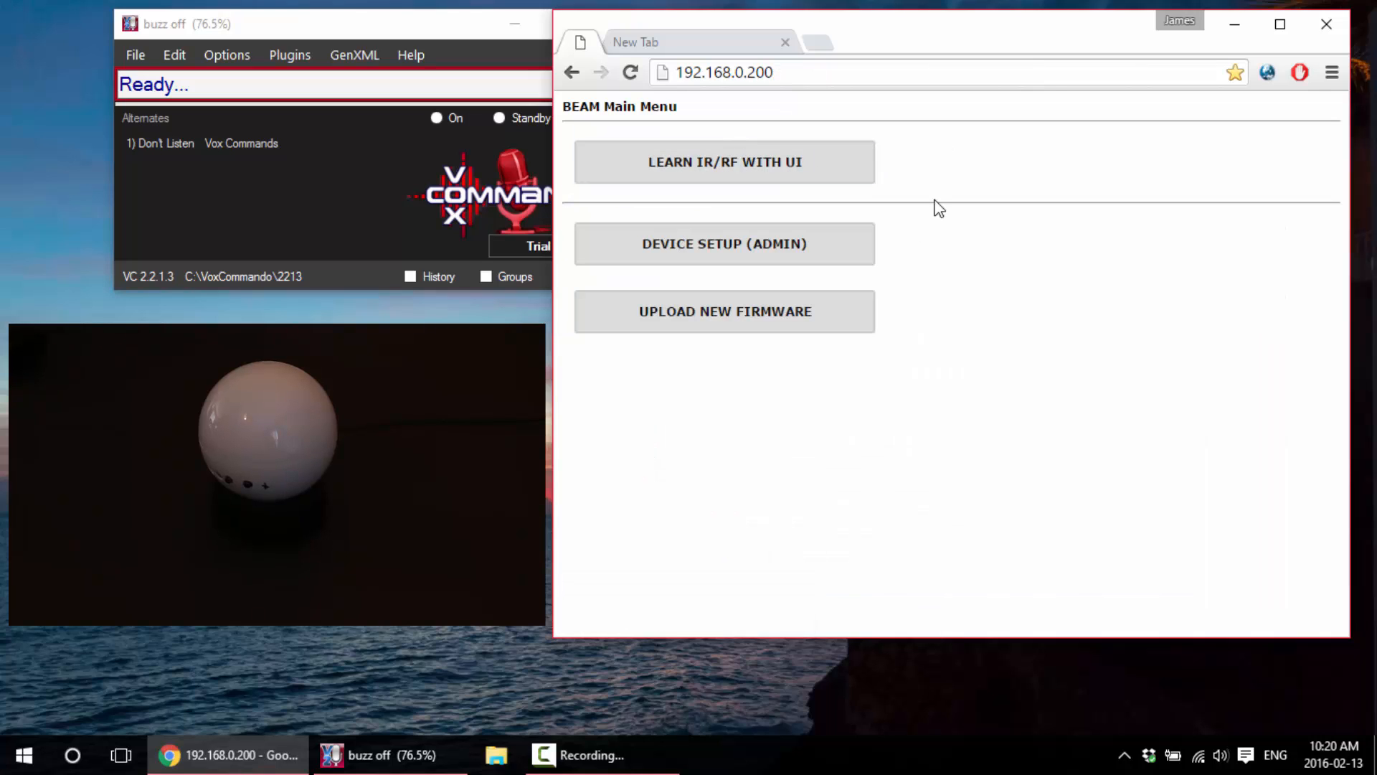
mouse_move(898, 271)
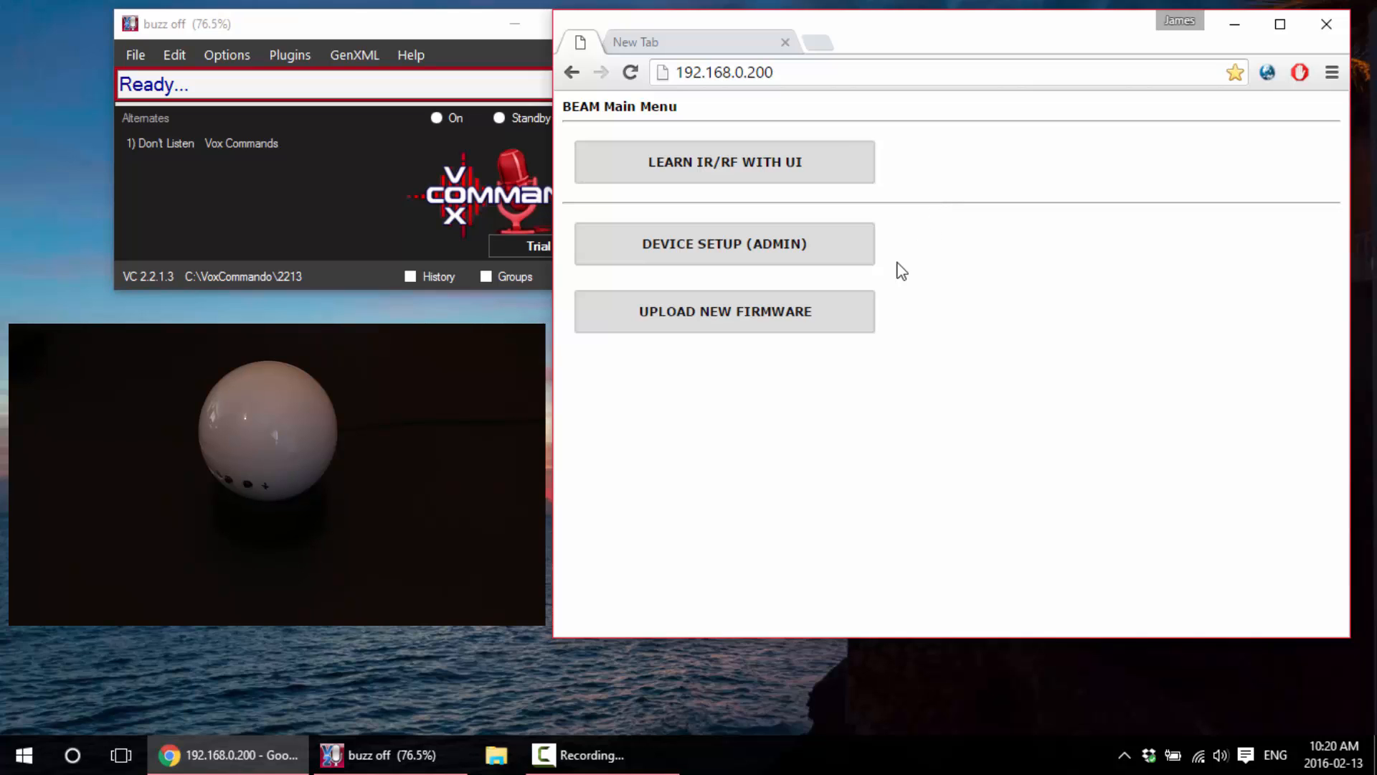
left_click(724, 311)
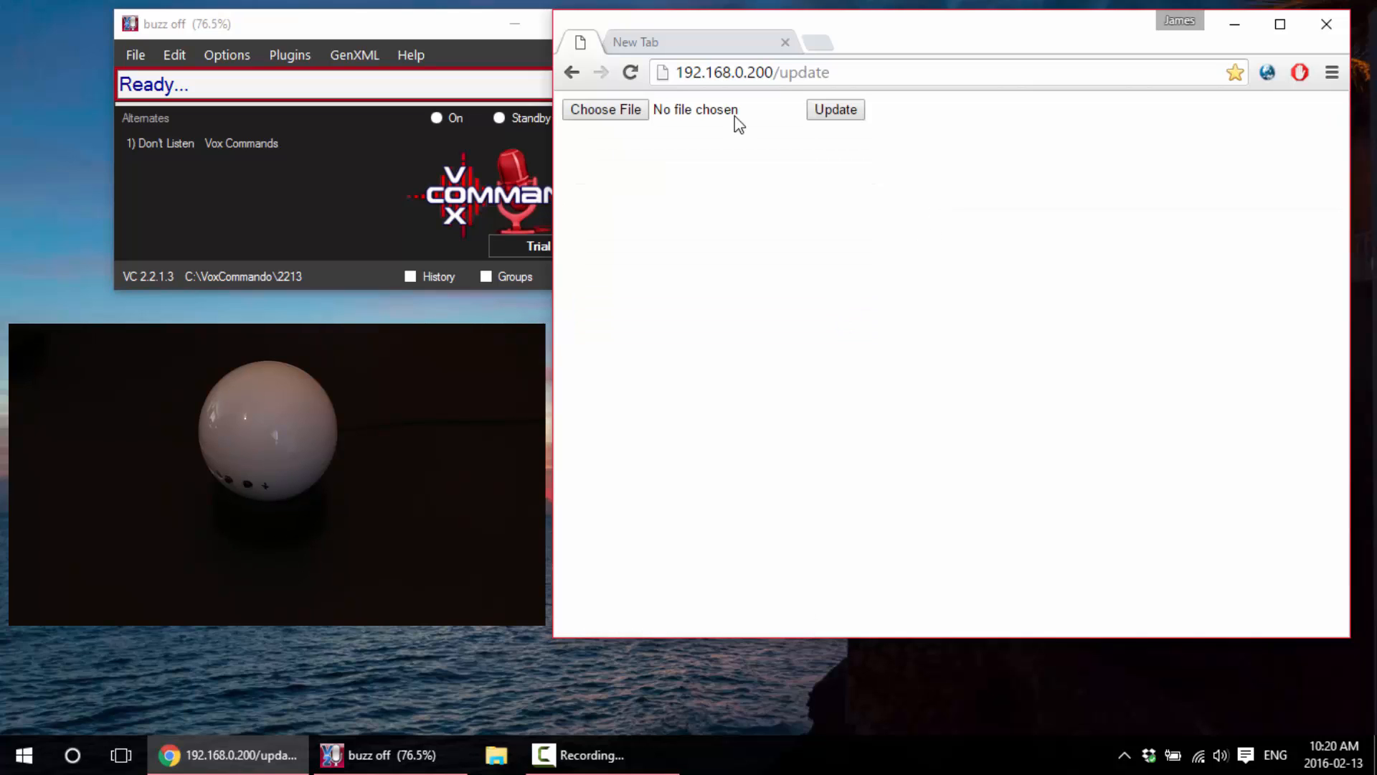
mouse_move(753, 226)
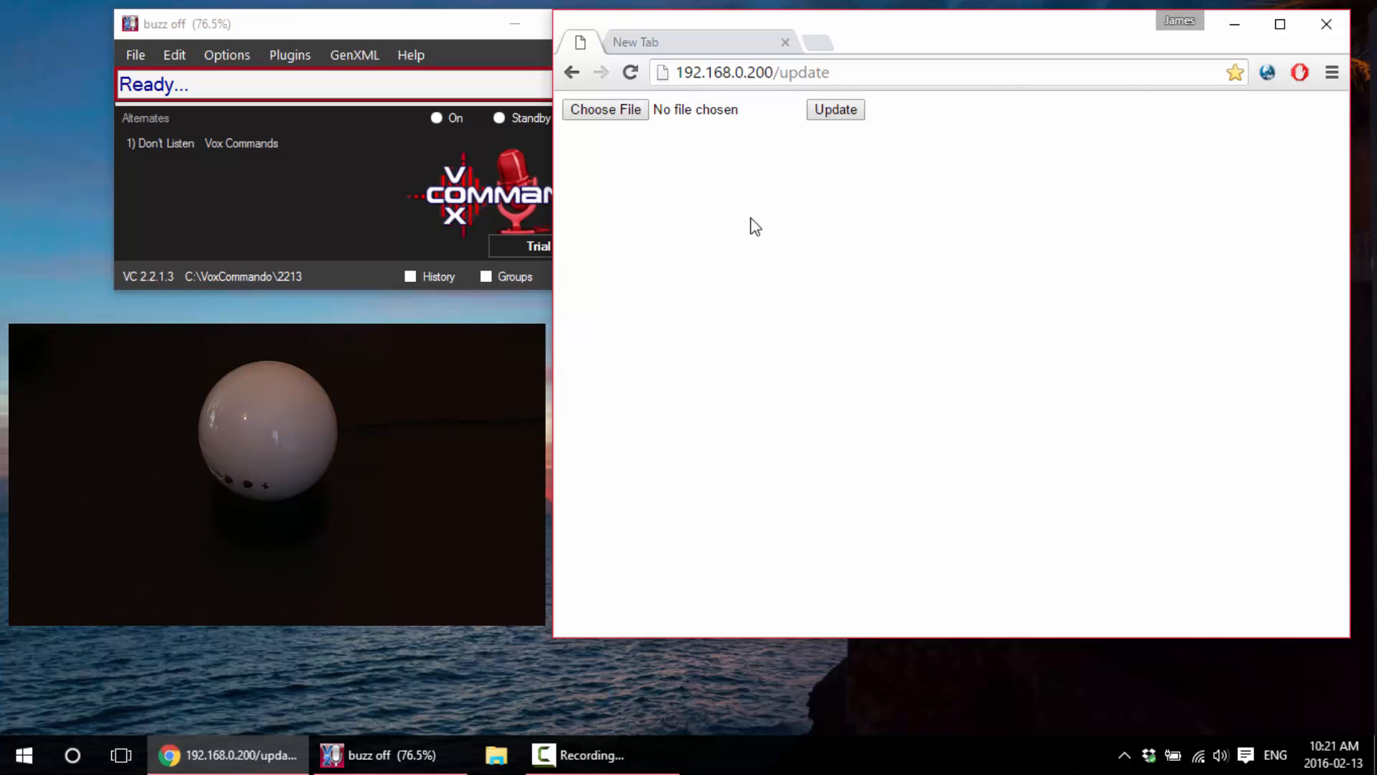
mouse_move(743, 217)
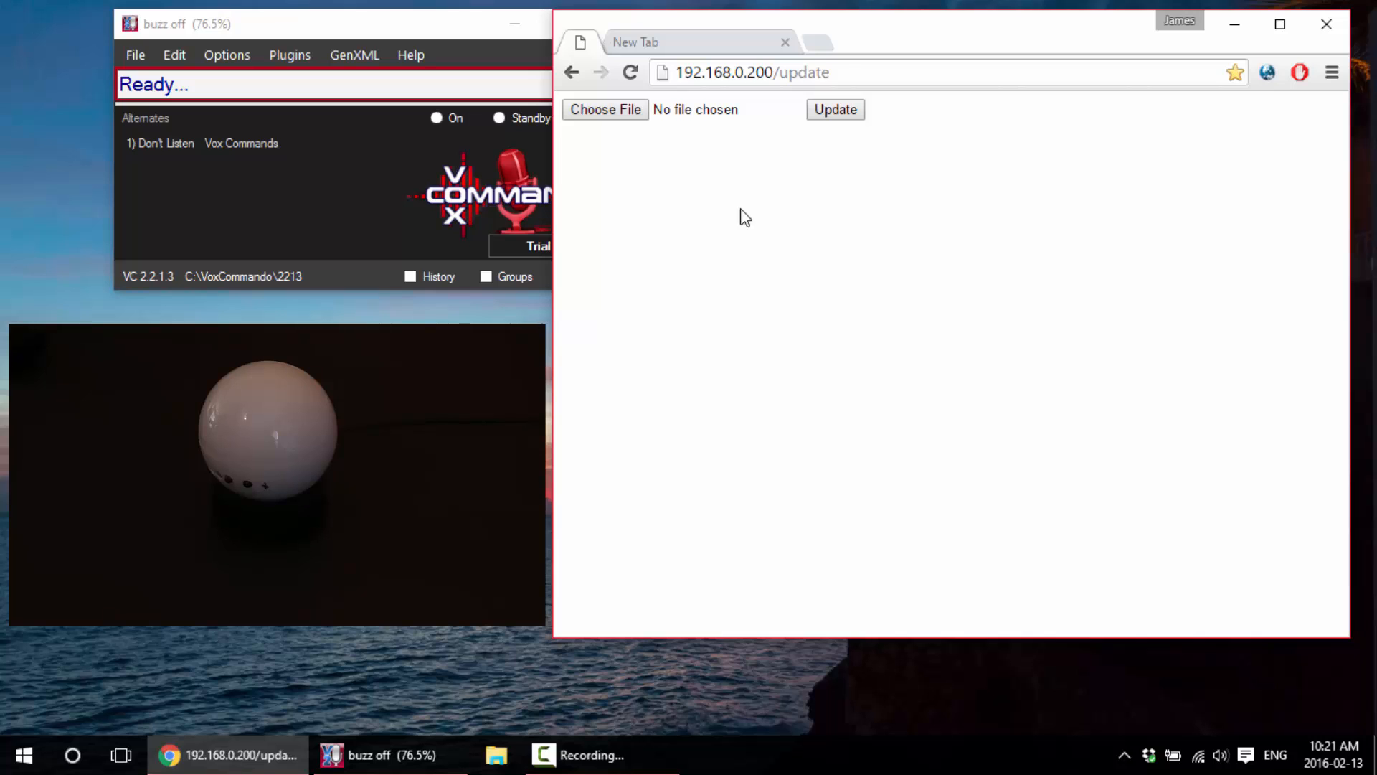
left_click(605, 109)
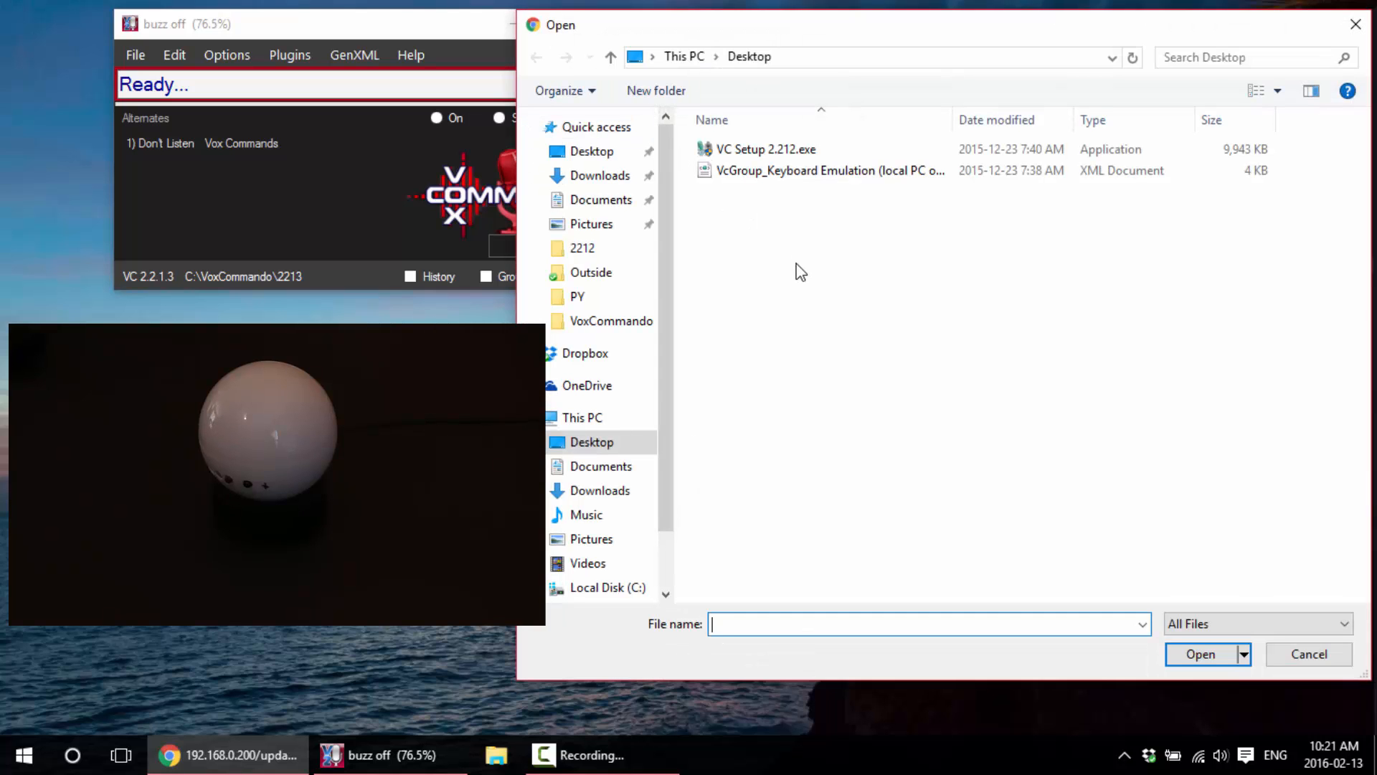
mouse_move(1325, 663)
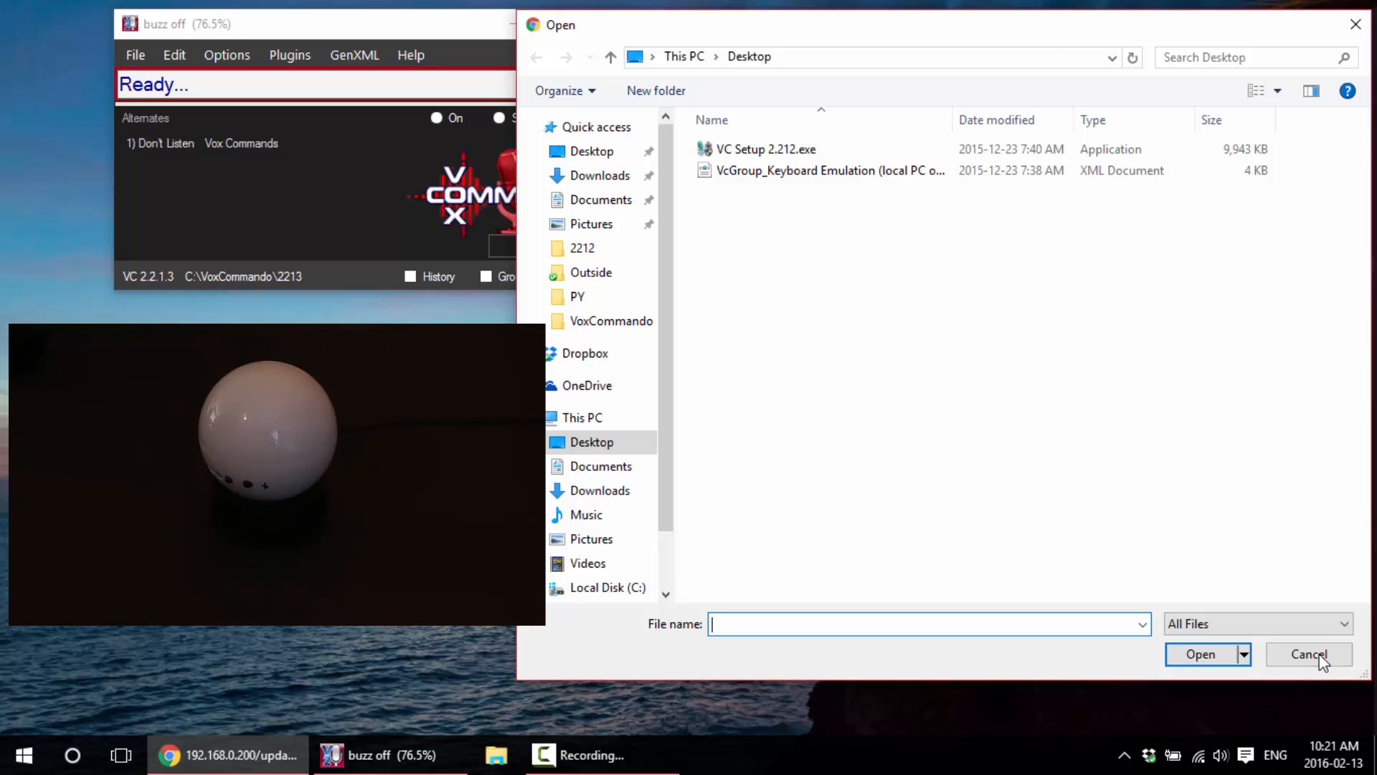
Cancel the file picker, reopen it via Choose File, and cancel again with no firmware file chosen.
left_click(1308, 654)
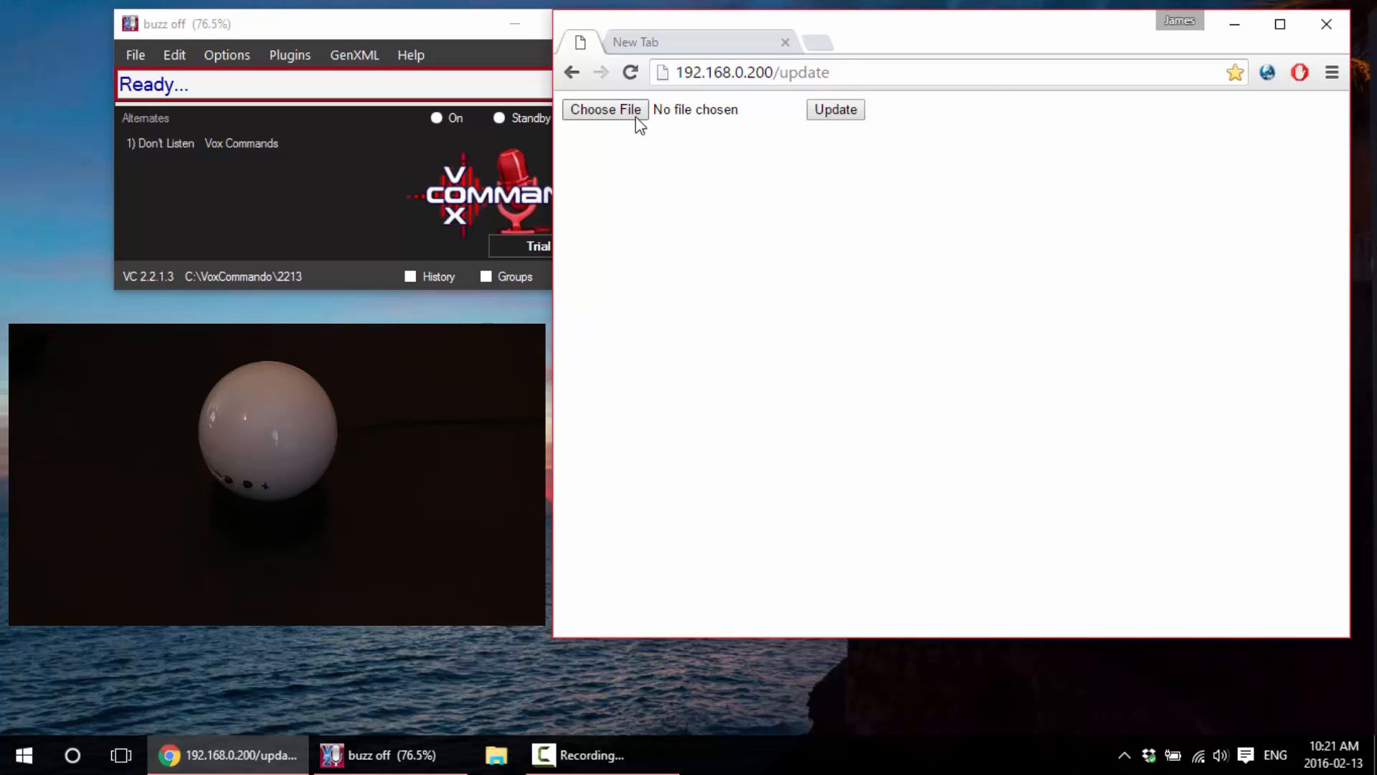
left_click(604, 109)
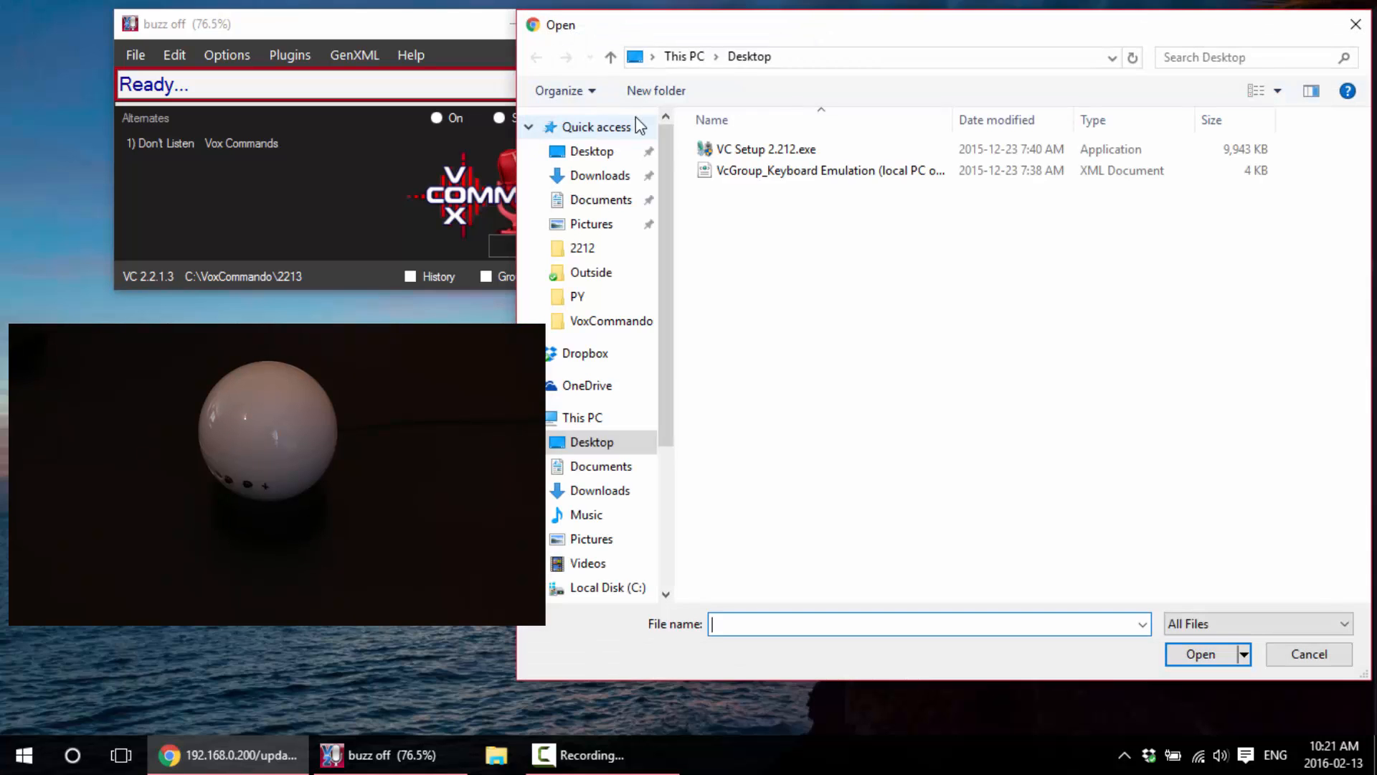
left_click(1308, 654)
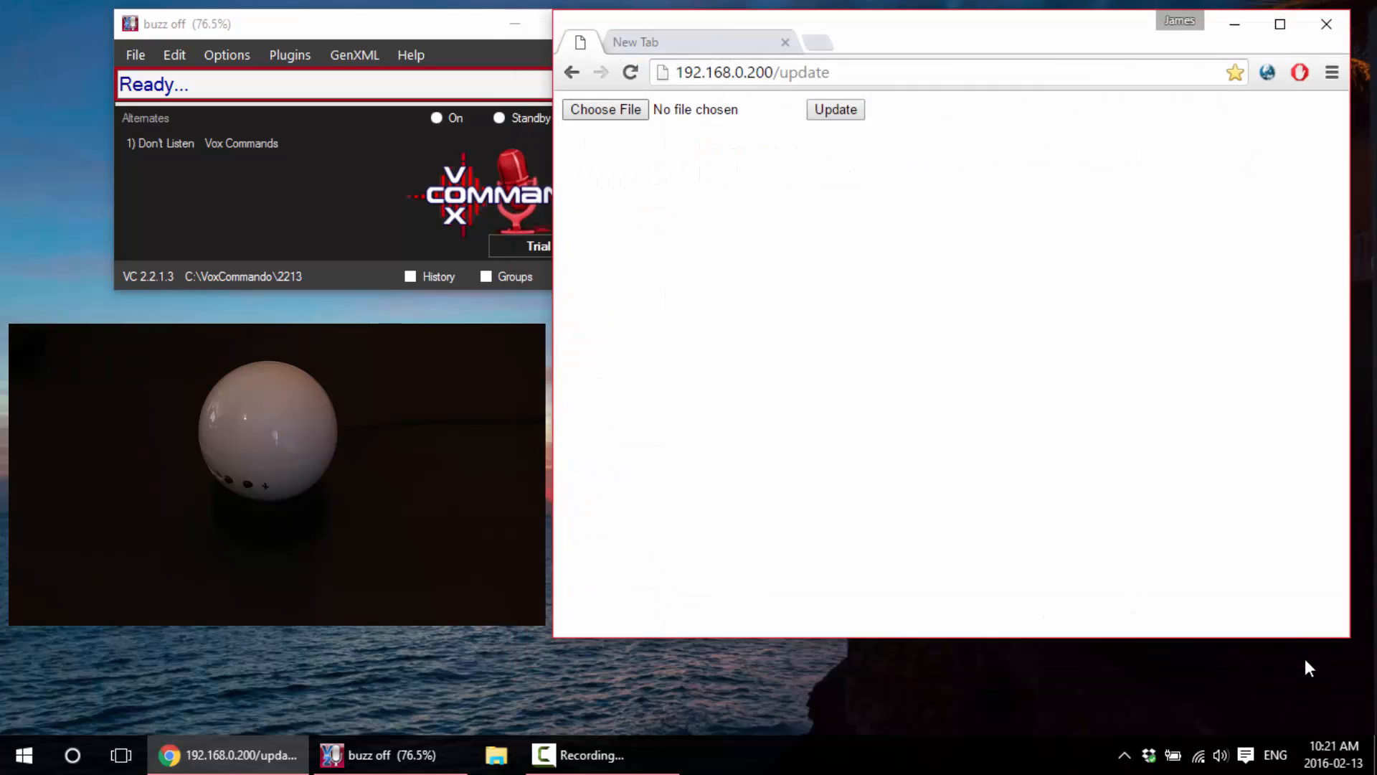